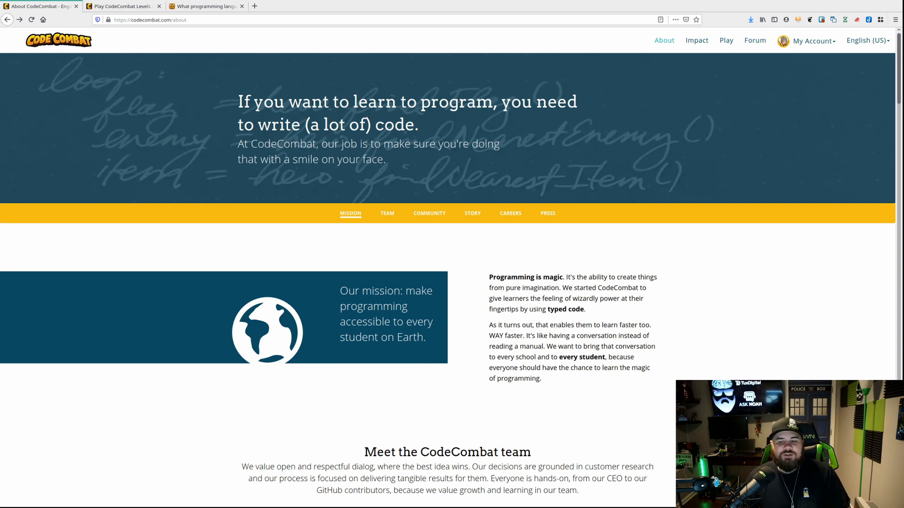
Scroll down through the campaign world map to see Kithgard Dungeon progress and the locked later worlds.
scroll(down, 3)
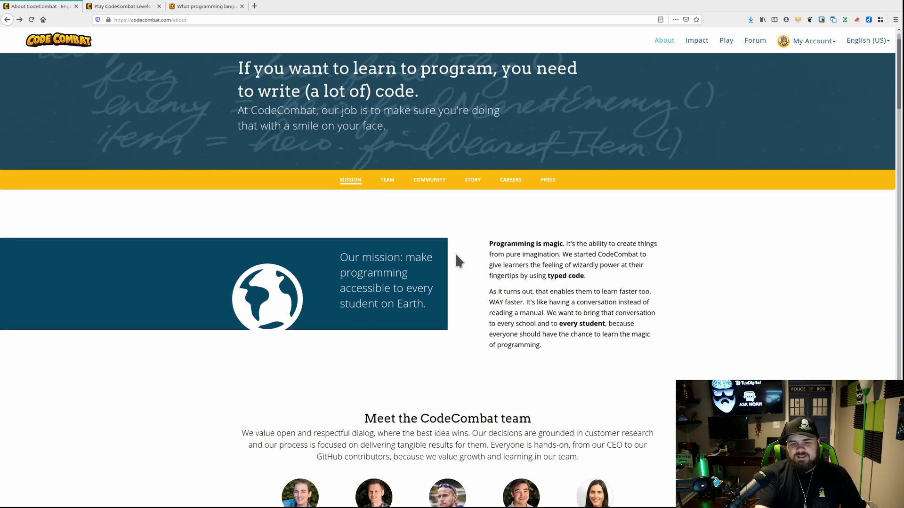
scroll(down, 3)
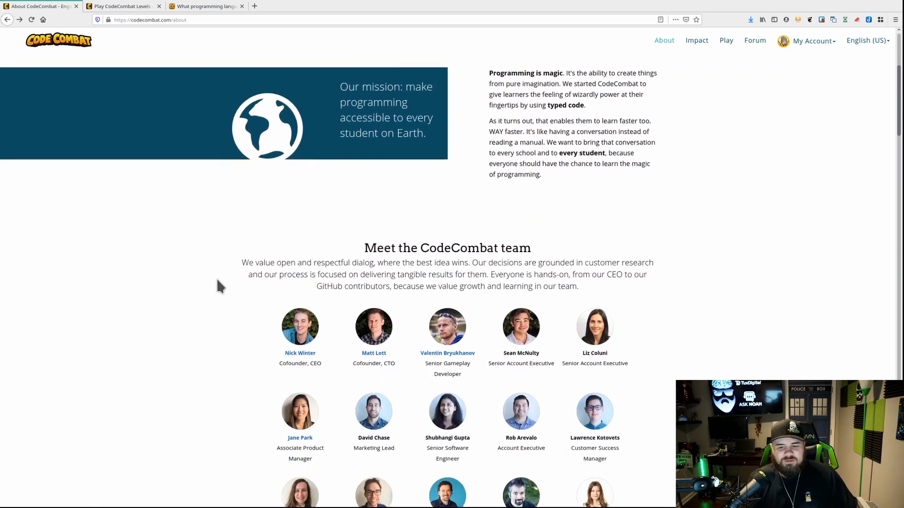
scroll(down, 3)
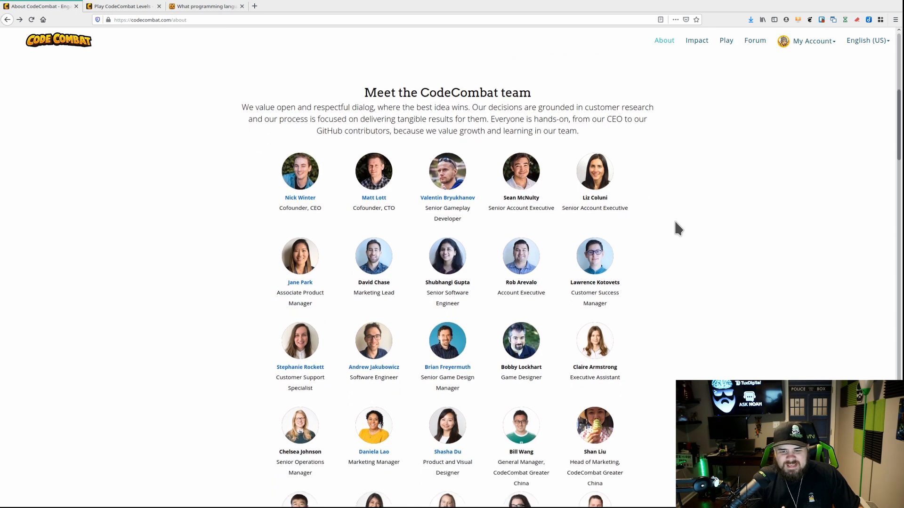
scroll(down, 3)
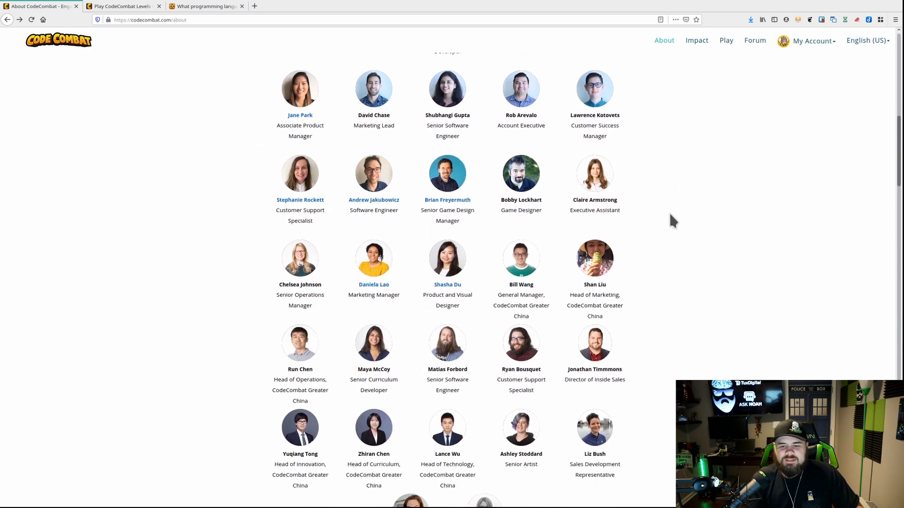
scroll(down, 3)
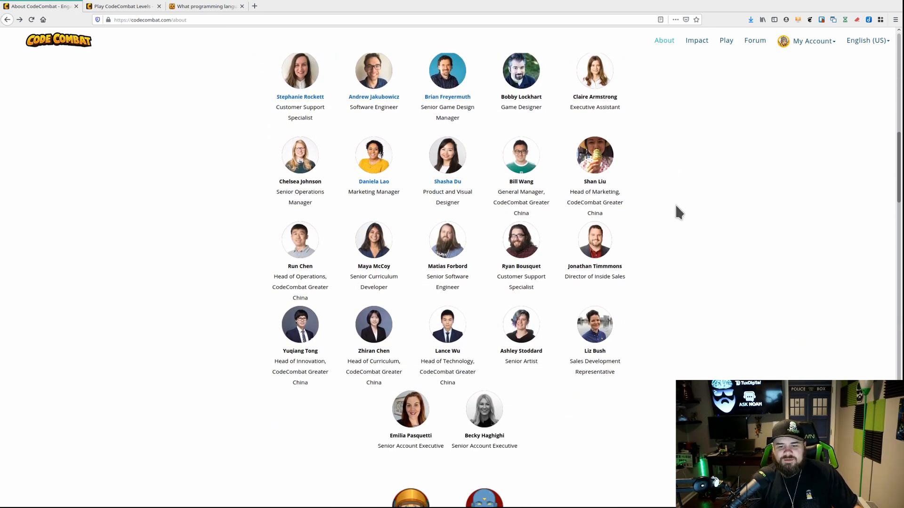
mouse_move(625, 193)
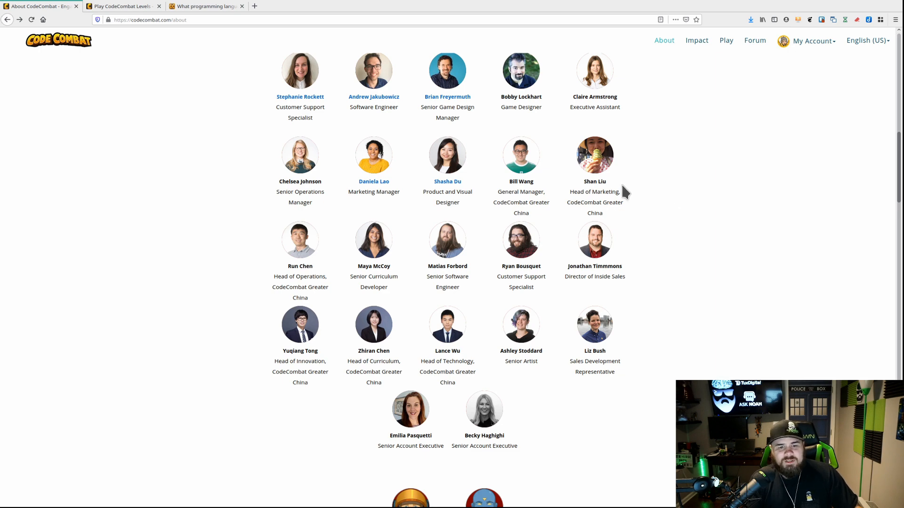
scroll(down, 3)
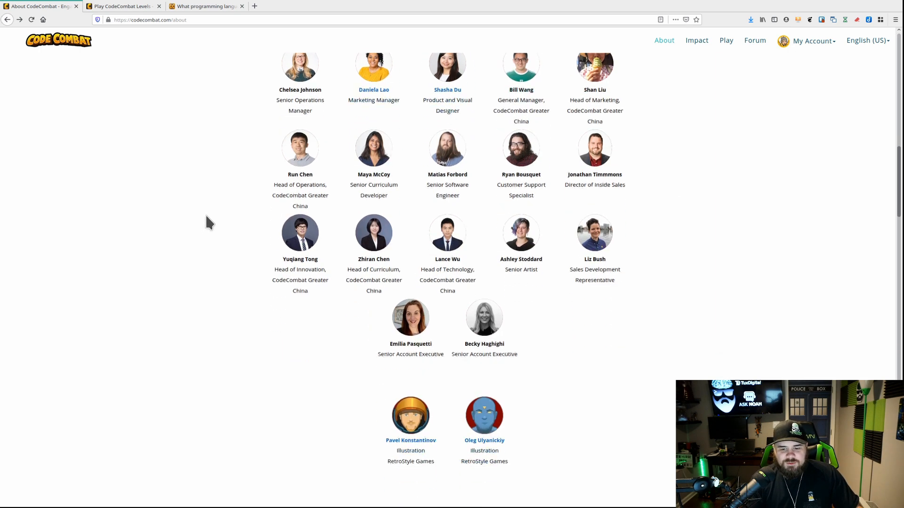
scroll(down, 3)
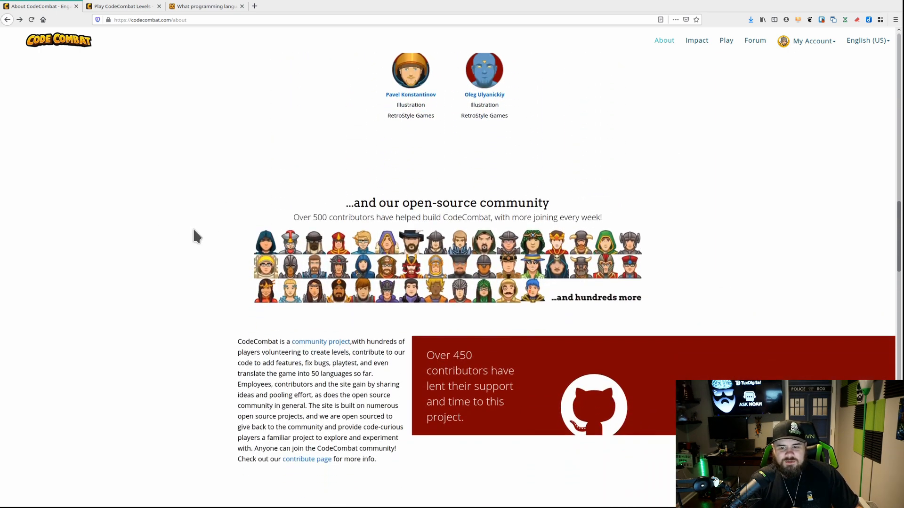
scroll(down, 3)
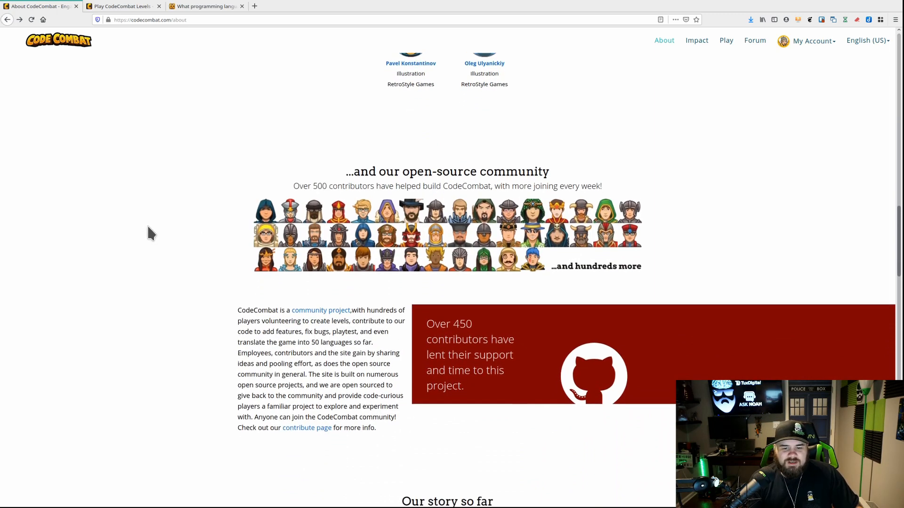
scroll(down, 3)
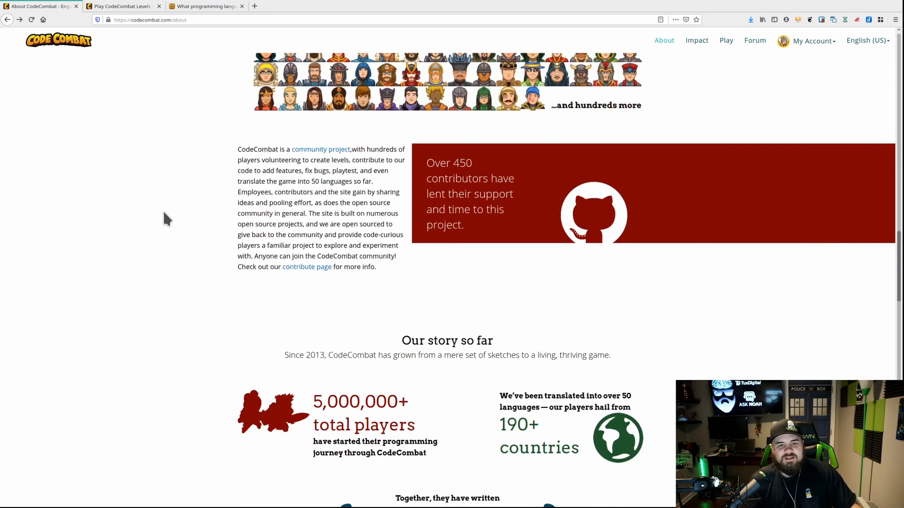
mouse_move(180, 207)
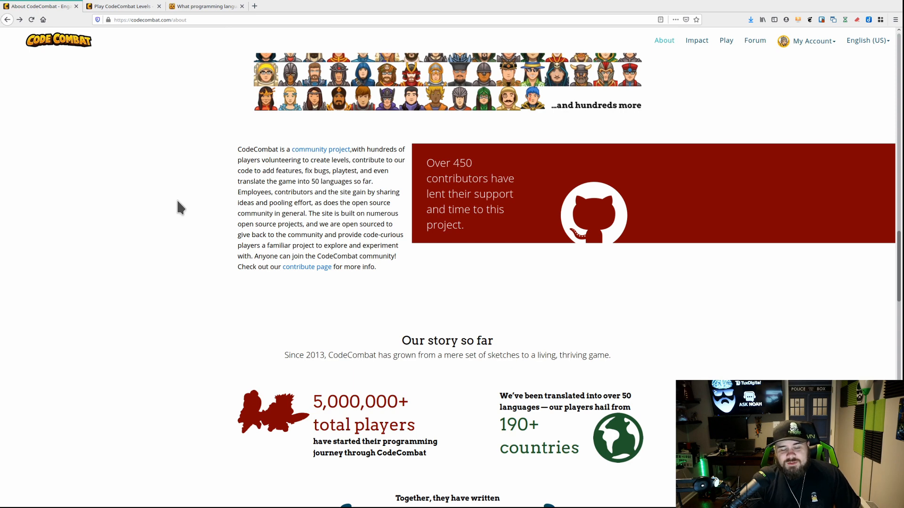
scroll(down, 3)
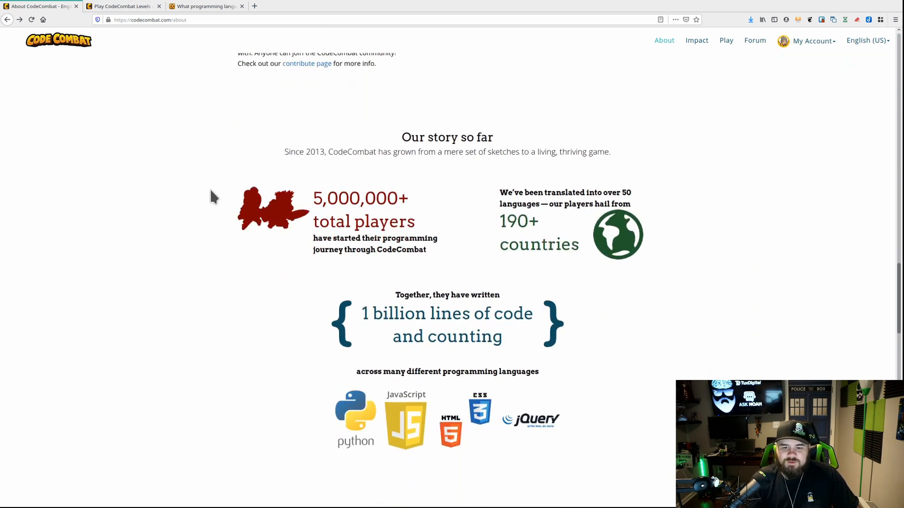
scroll(down, 3)
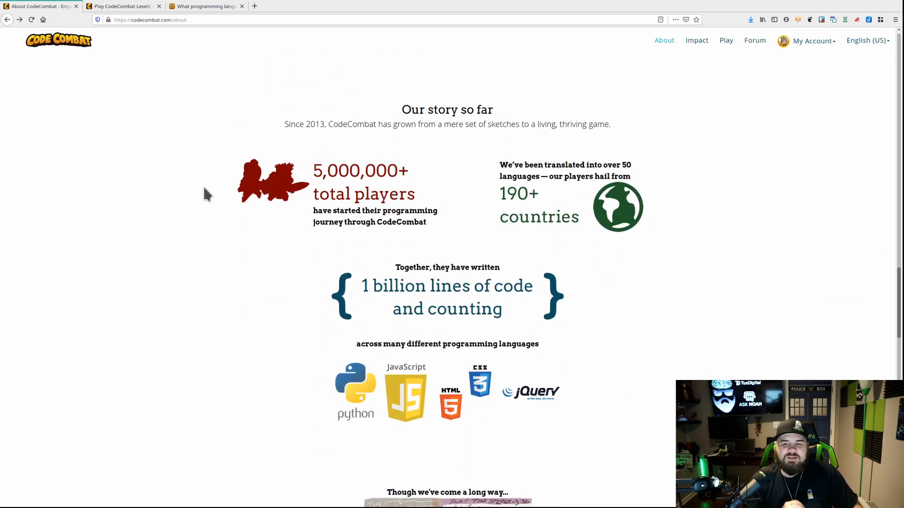
scroll(down, 3)
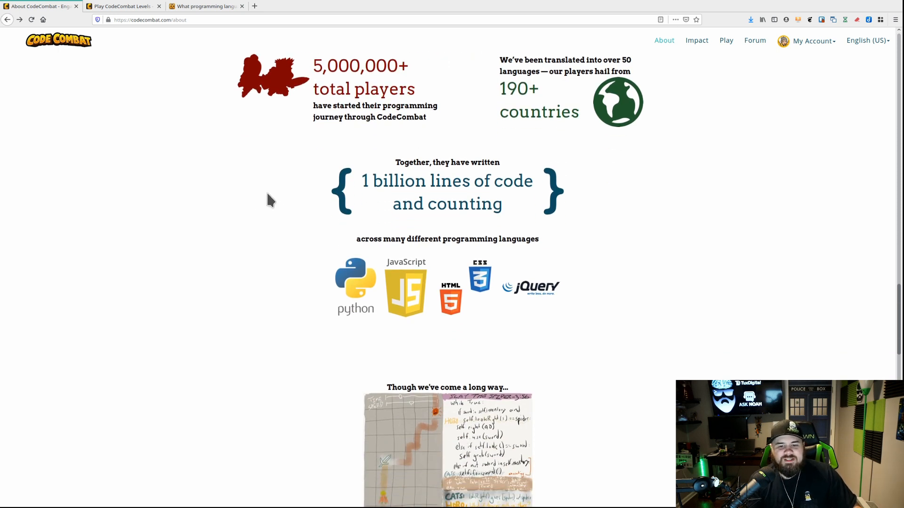
scroll(down, 3)
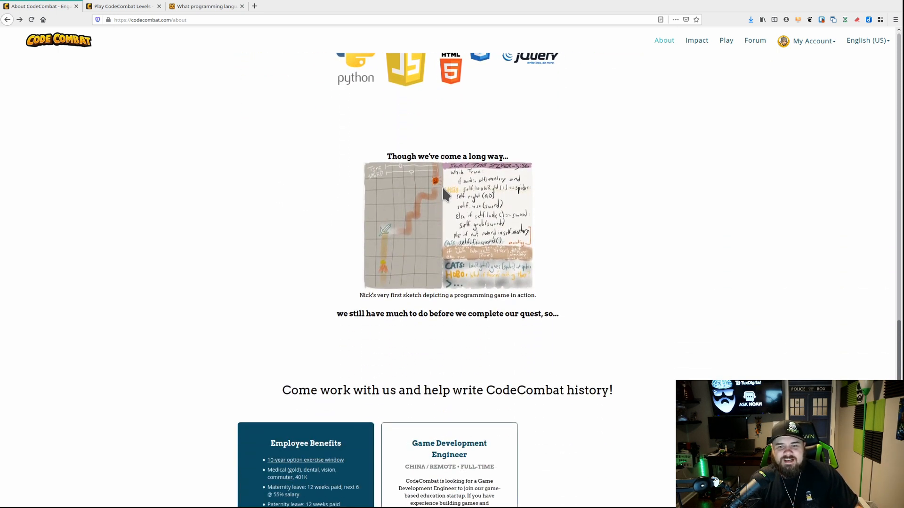
mouse_move(518, 253)
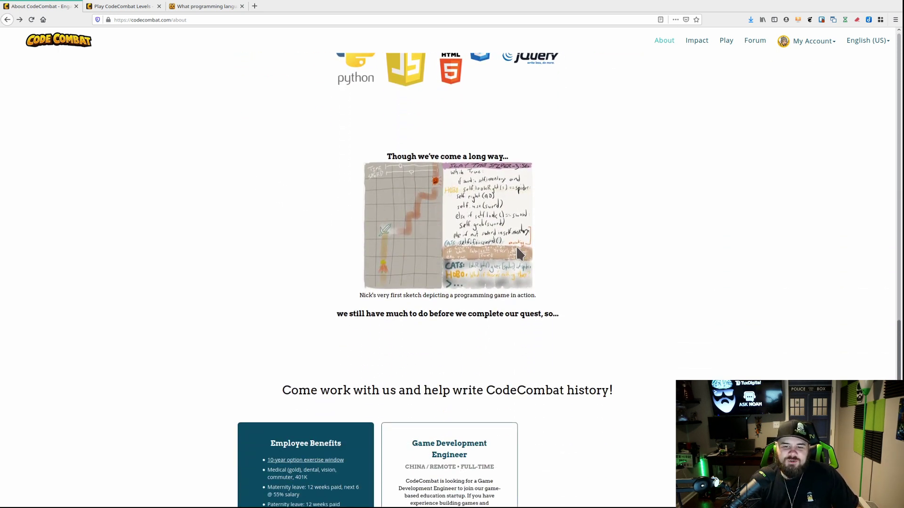
mouse_move(489, 222)
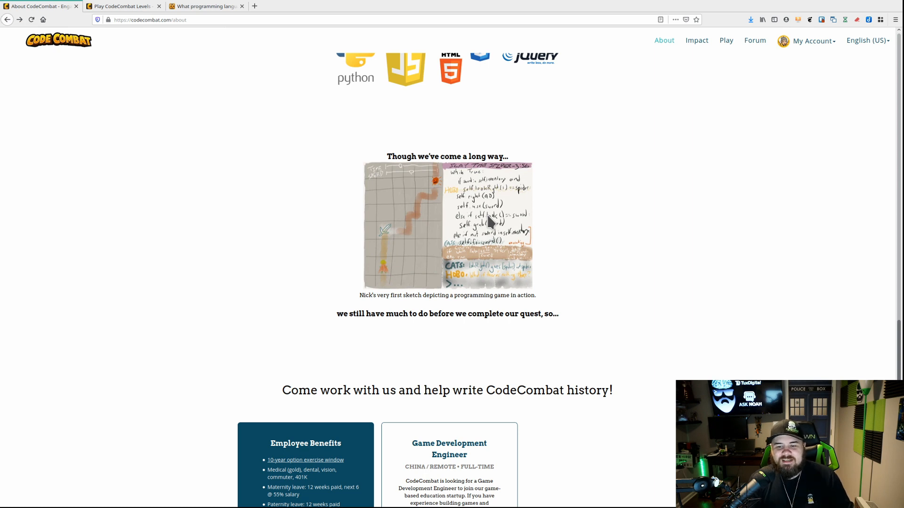
scroll(down, 3)
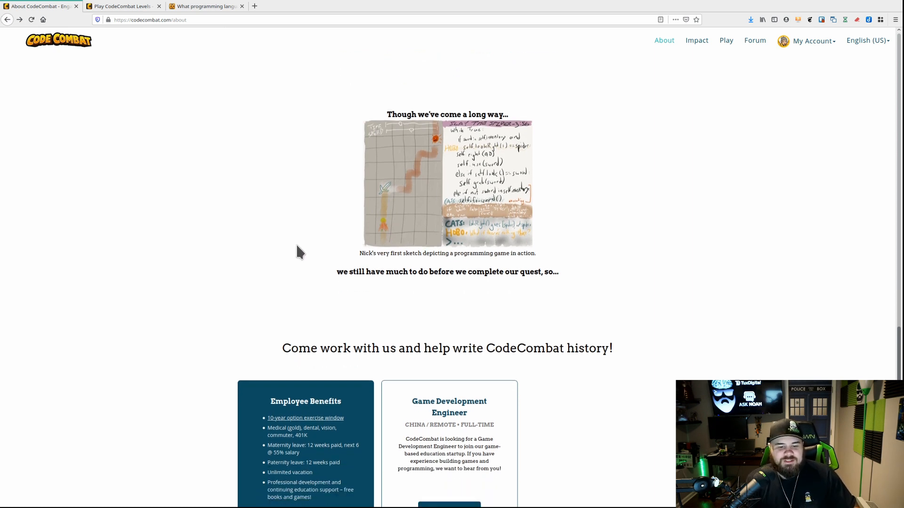
scroll(down, 3)
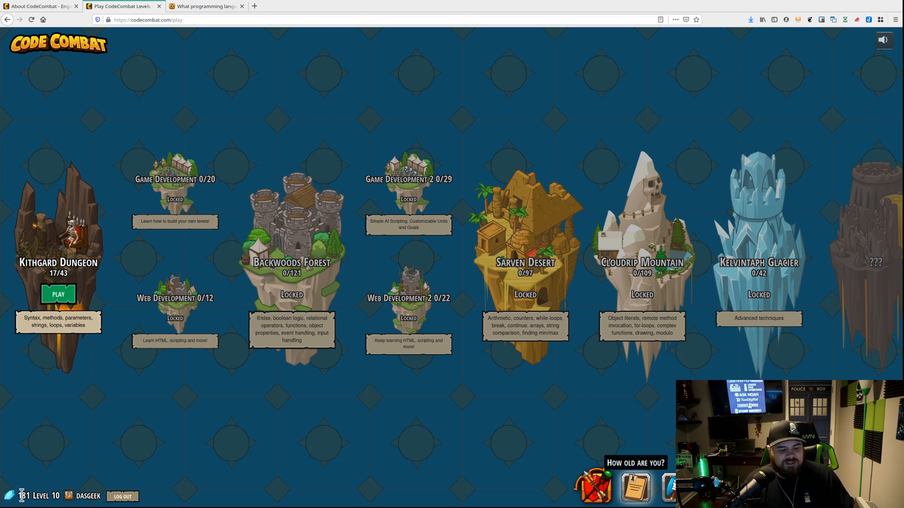
mouse_move(382, 447)
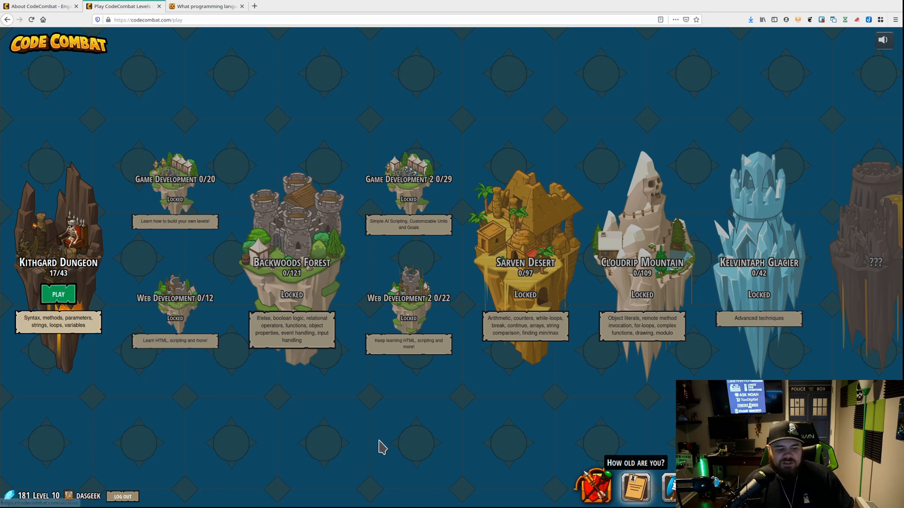
mouse_move(594, 486)
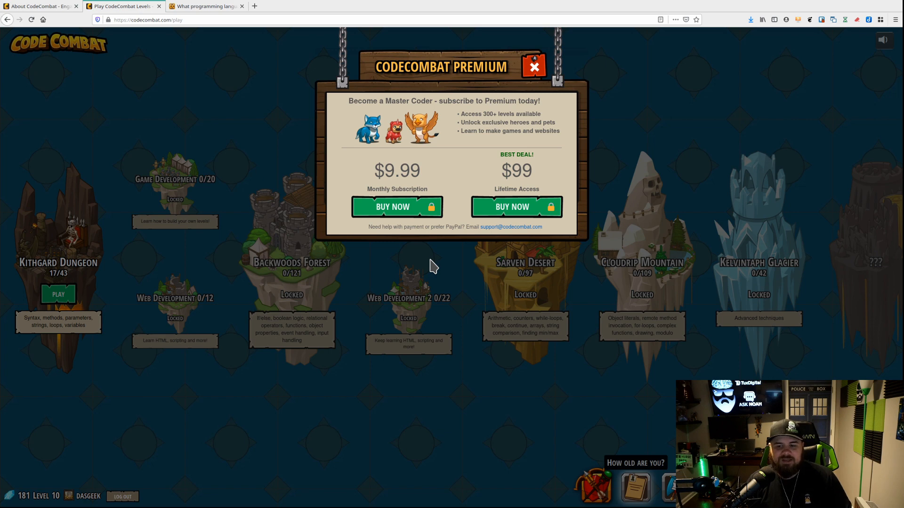
mouse_move(545, 165)
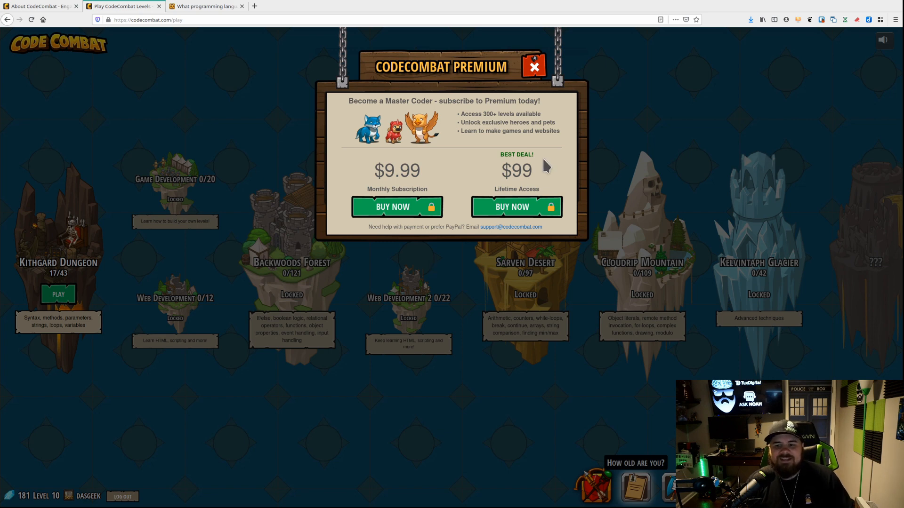
mouse_move(537, 170)
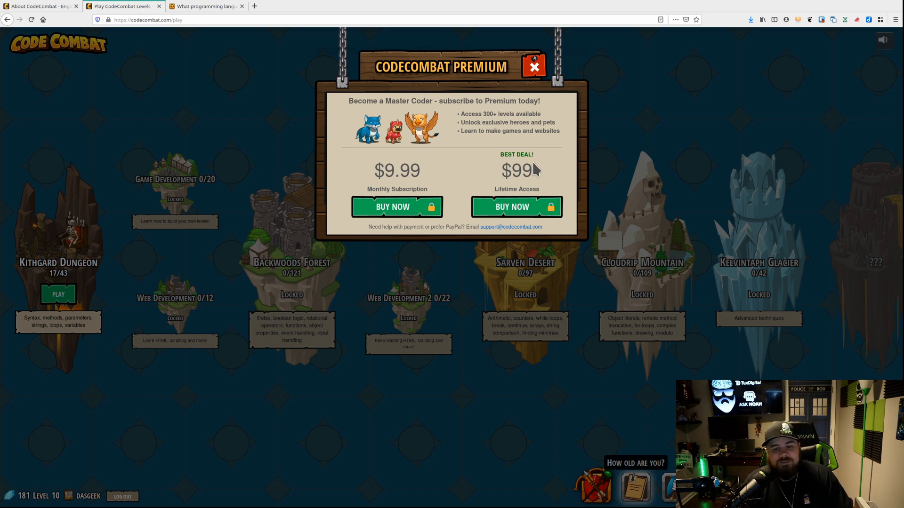
mouse_move(406, 182)
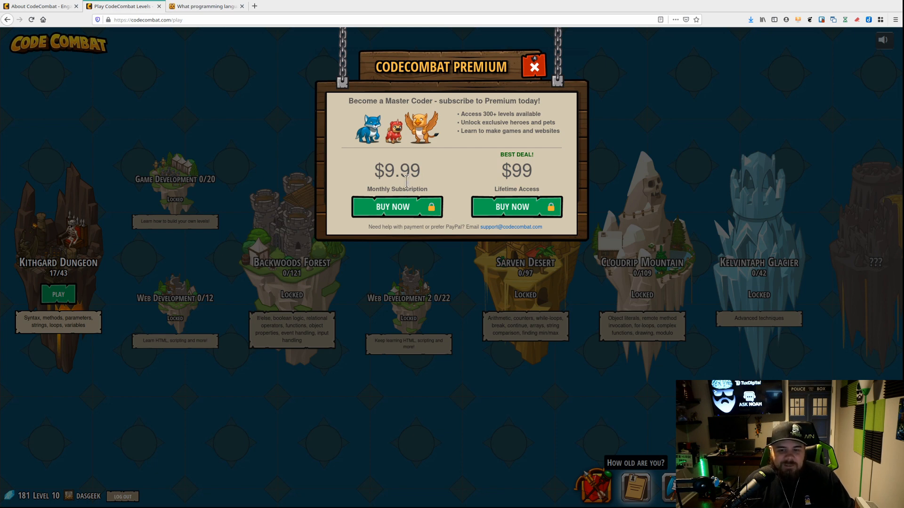
mouse_move(525, 170)
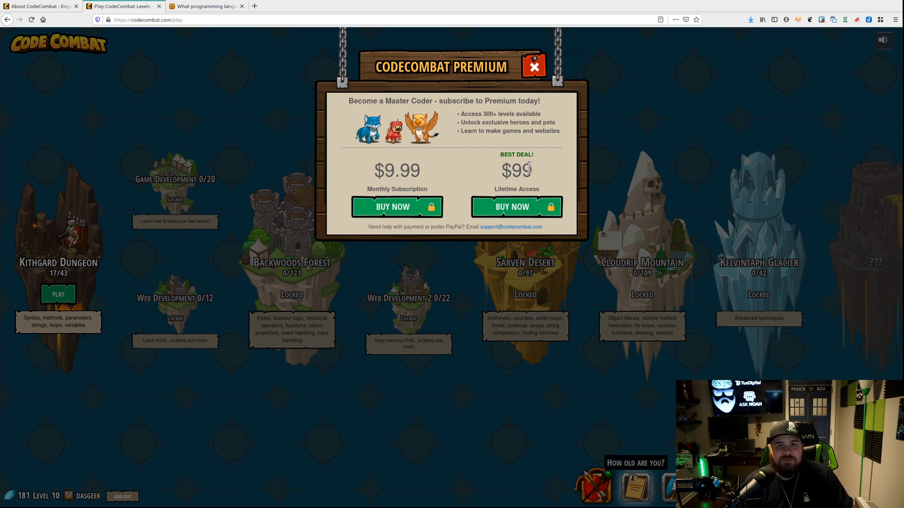
mouse_move(438, 178)
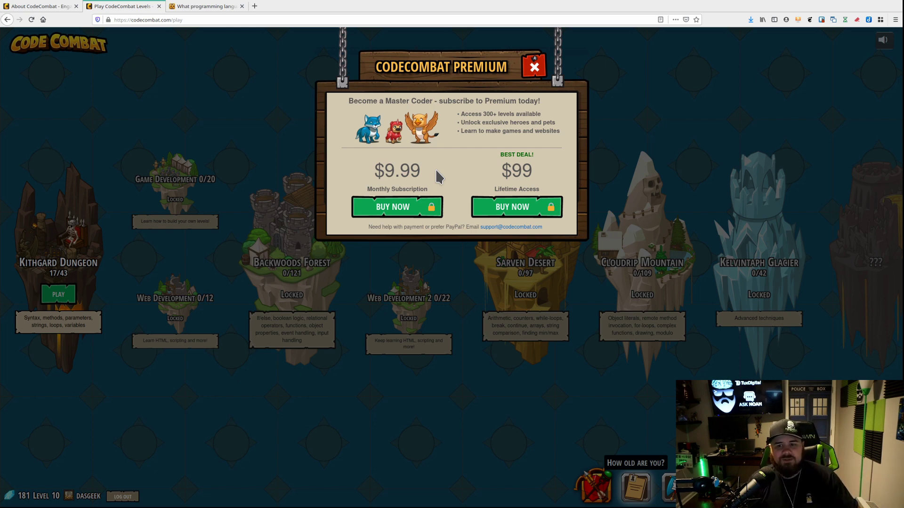
Leave the Premium offer and go to the Clans page from the top navigation.
click(533, 65)
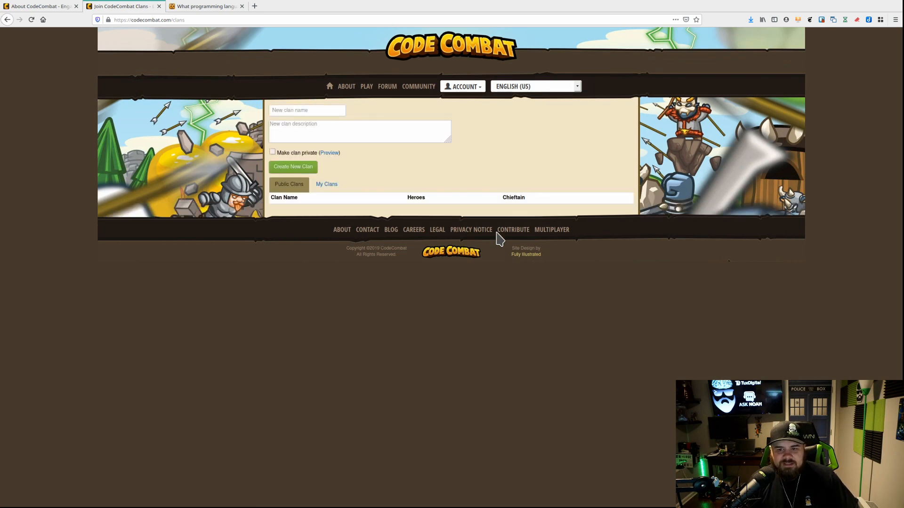
Go to the DasGeek Community clan page and select its full invite link for sharing.
click(326, 184)
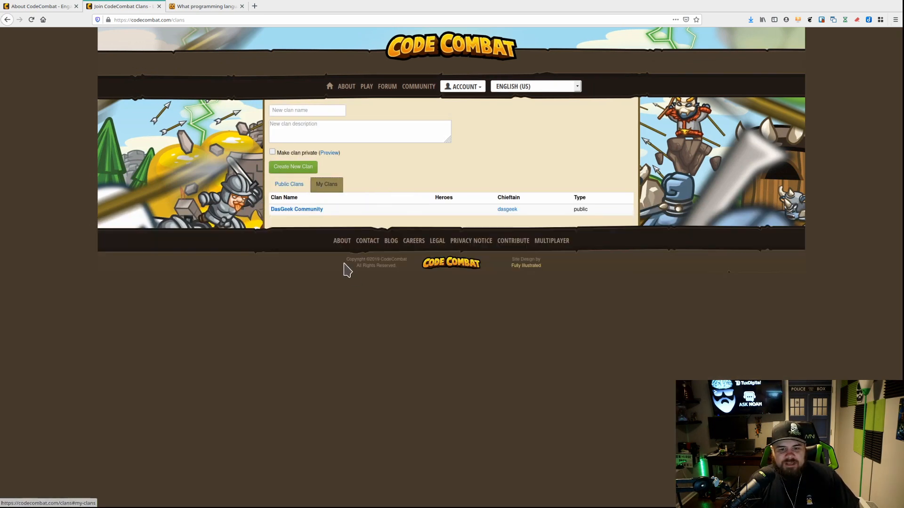
click(296, 209)
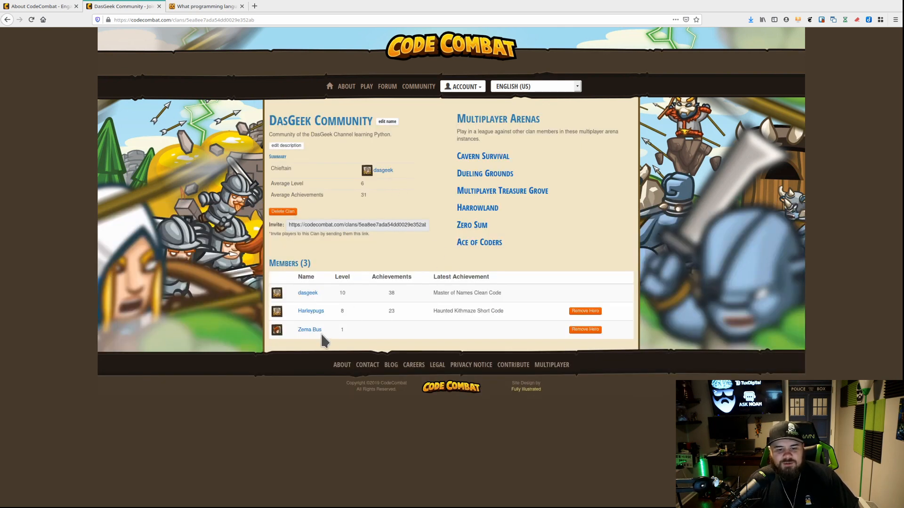
mouse_move(337, 351)
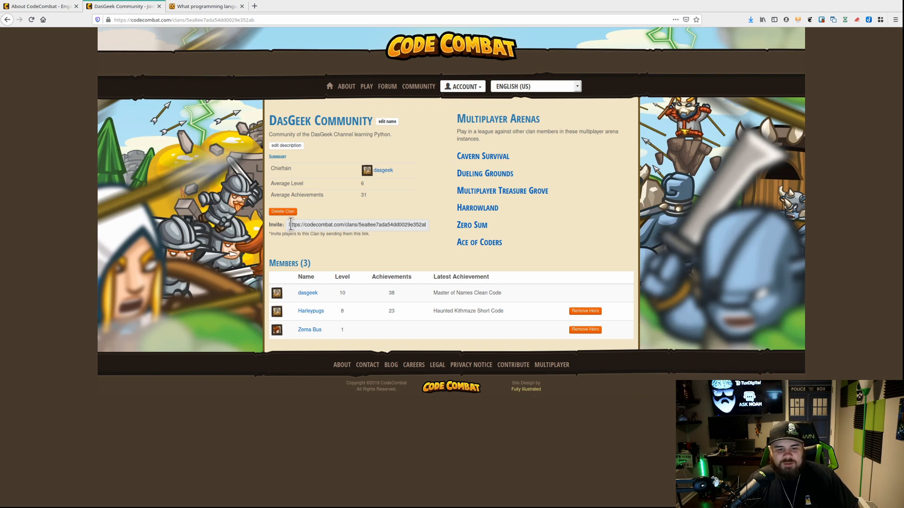
triple_click(357, 225)
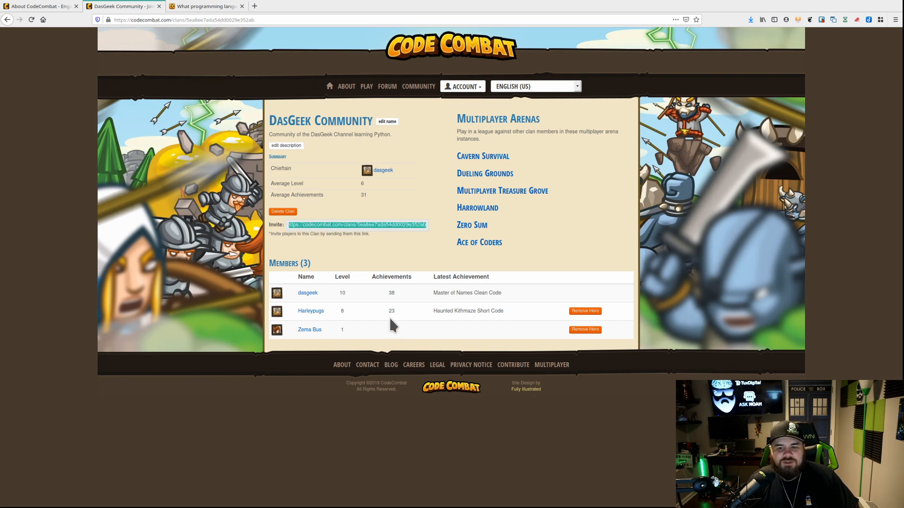
mouse_move(367, 86)
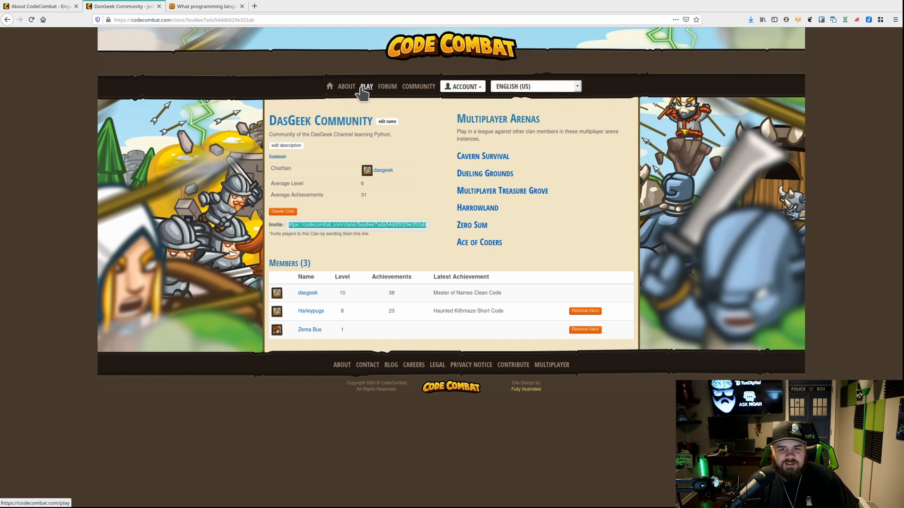
Browse the hero's item inventory through the Secondary and Accessories categories, then close it.
click(366, 86)
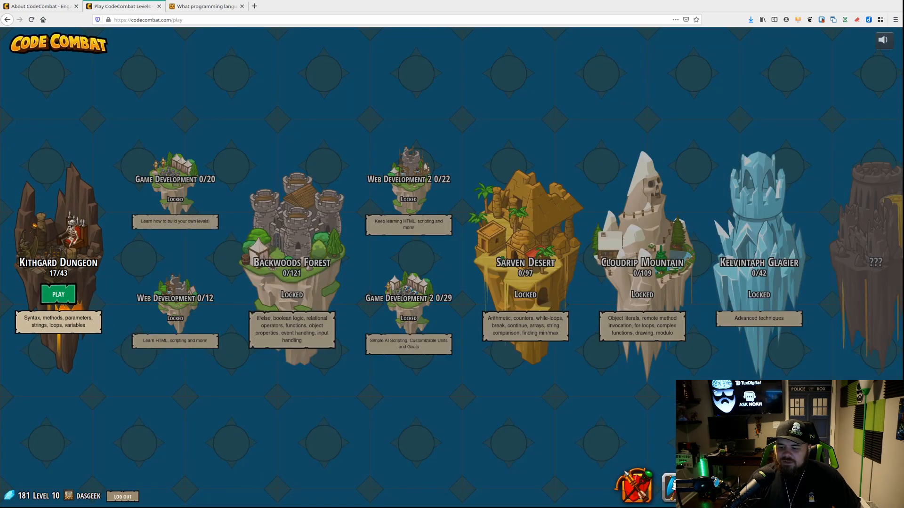
click(633, 487)
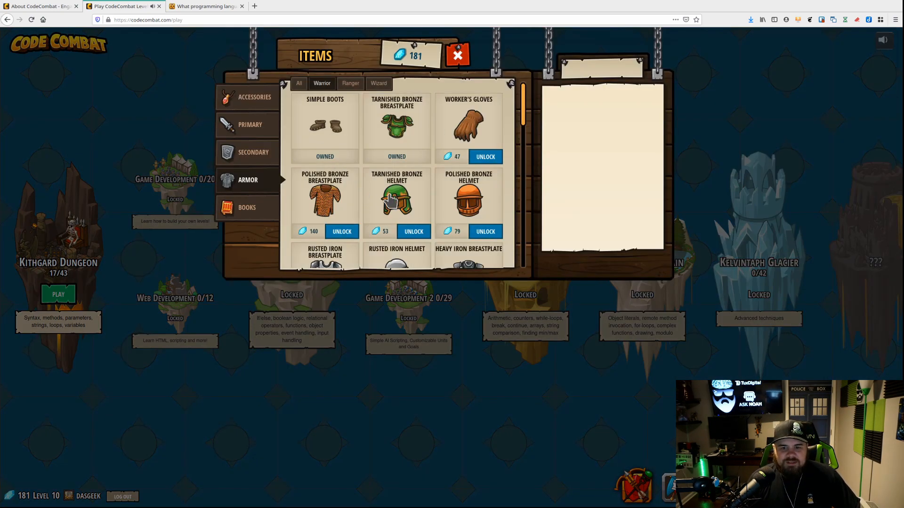
mouse_move(389, 144)
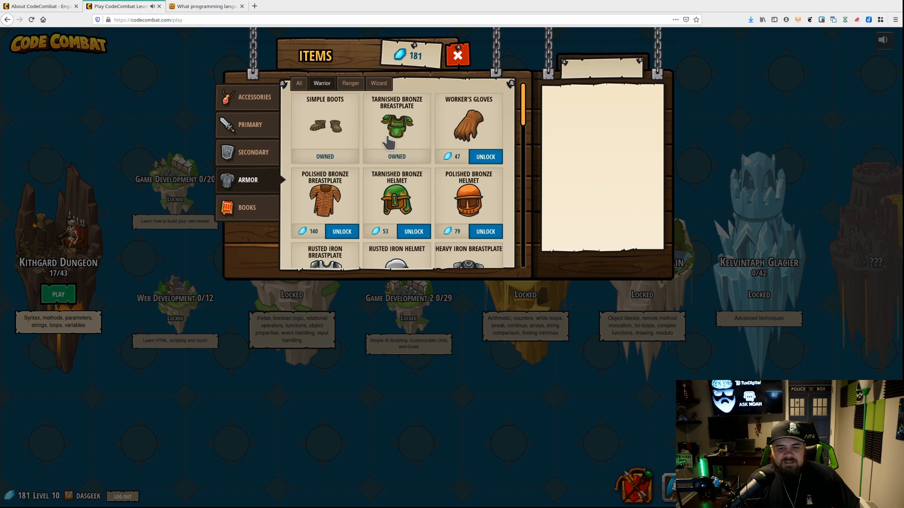
click(250, 125)
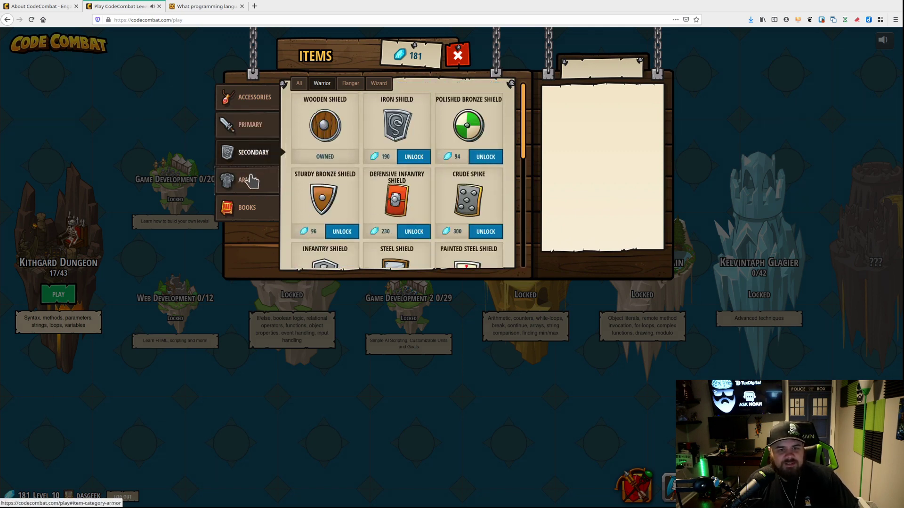
click(254, 97)
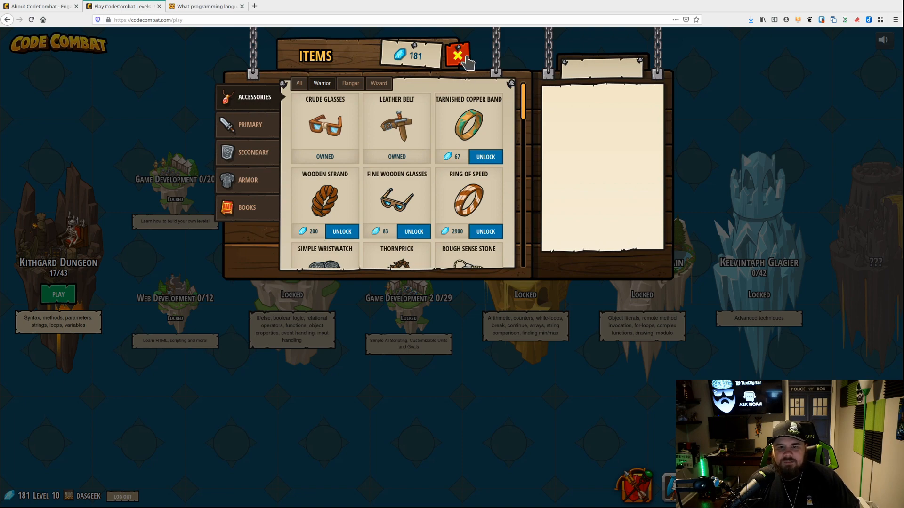
click(457, 55)
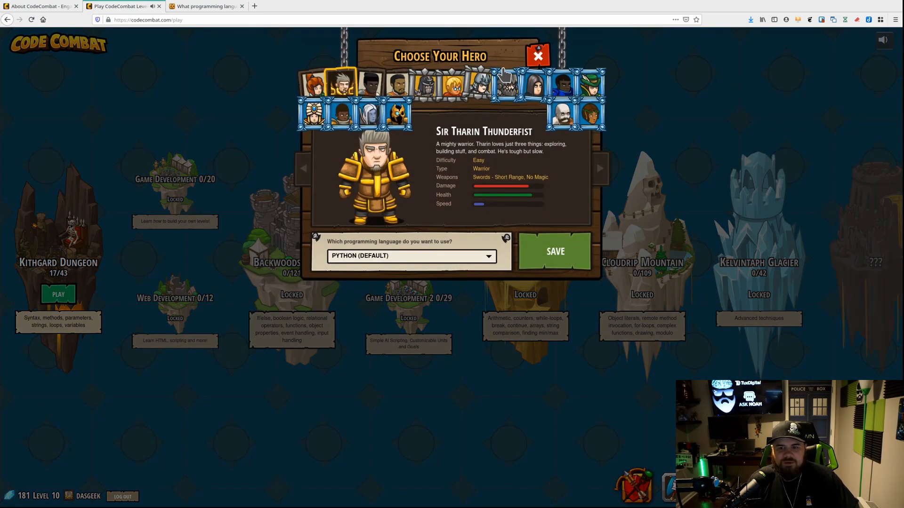
mouse_move(351, 118)
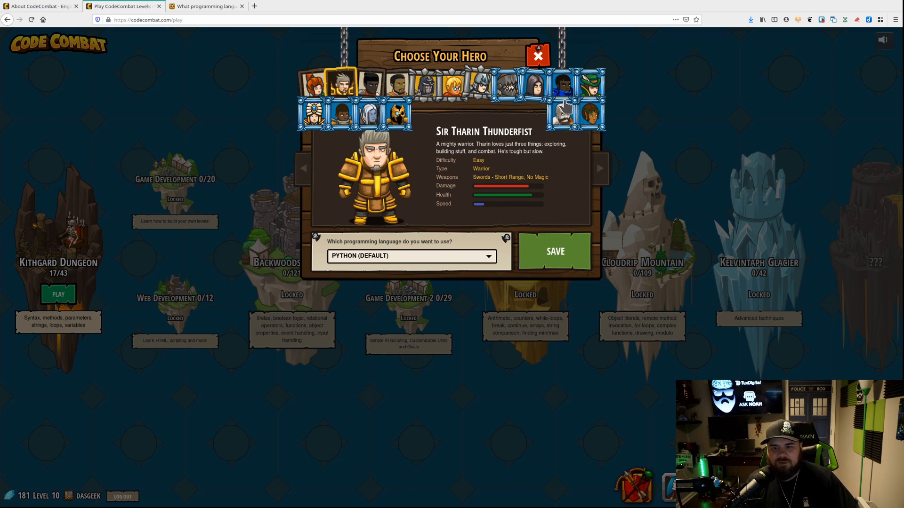
mouse_move(426, 95)
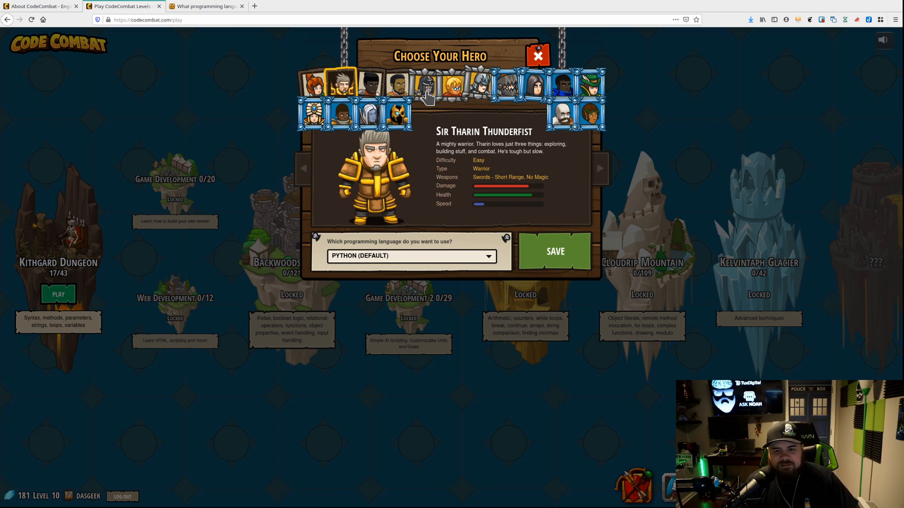
mouse_move(315, 102)
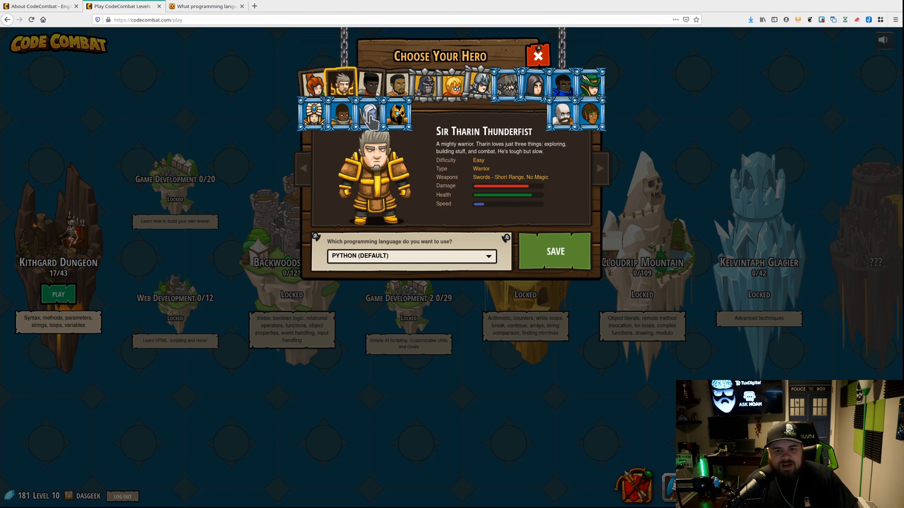
mouse_move(573, 165)
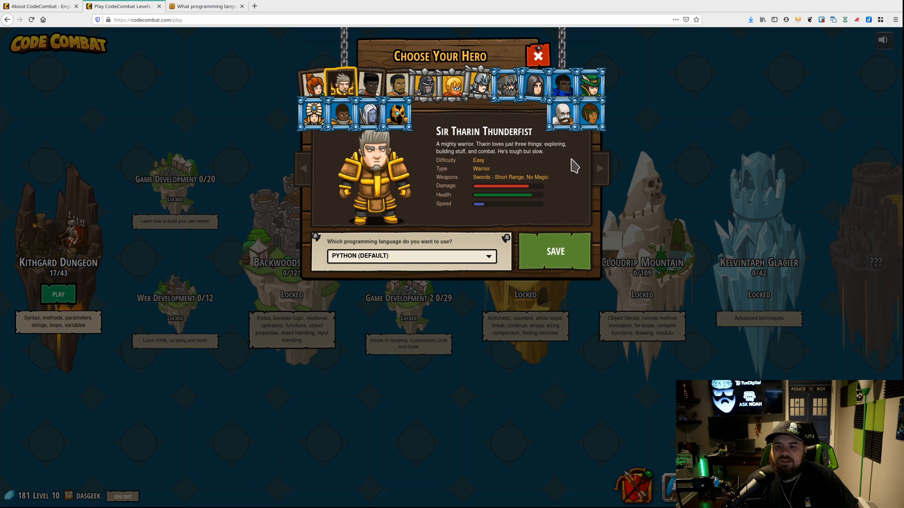
mouse_move(537, 55)
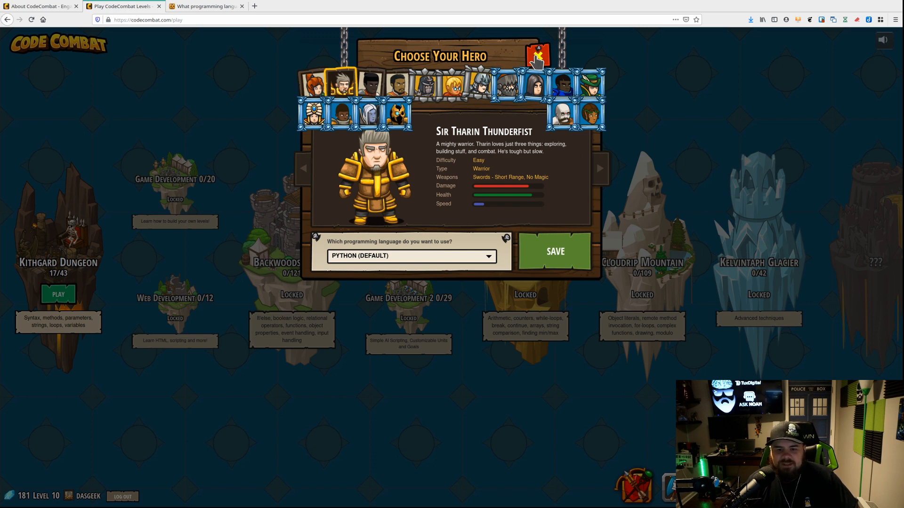
Review the programming language options in the hero chooser and keep Python (Default).
click(411, 256)
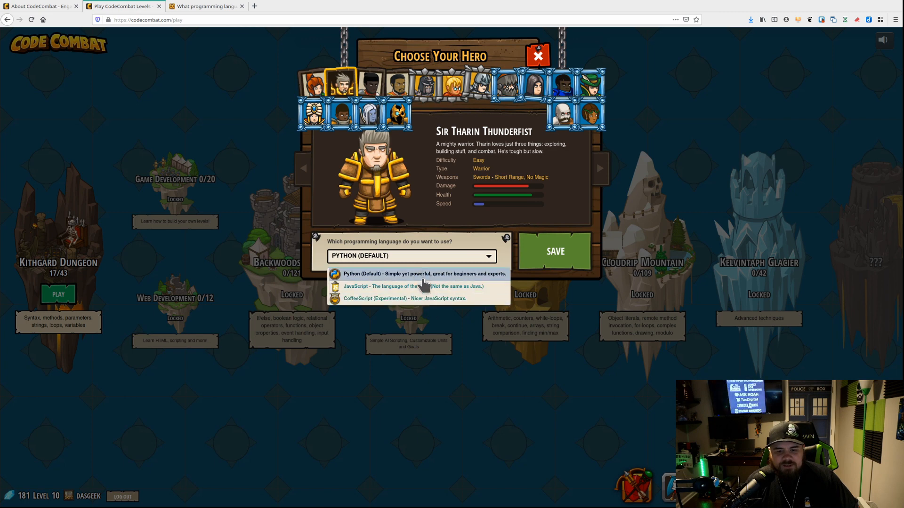
mouse_move(427, 299)
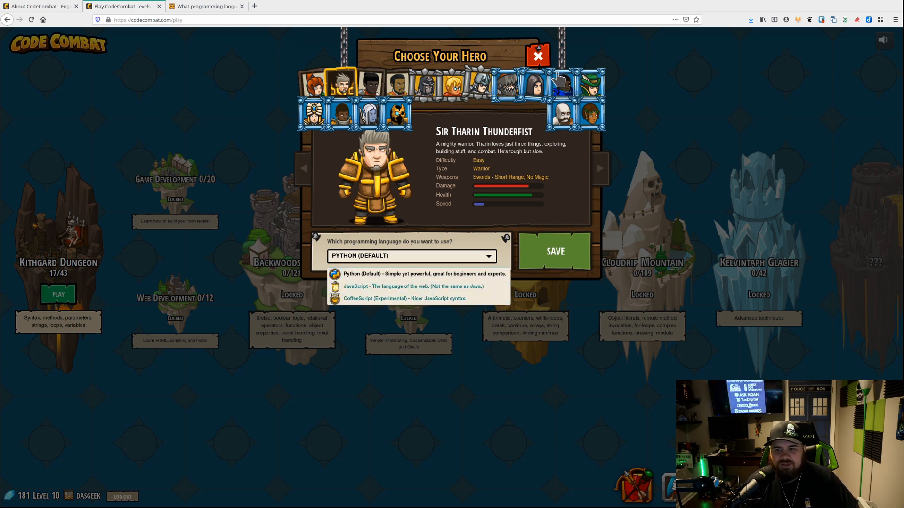
click(537, 55)
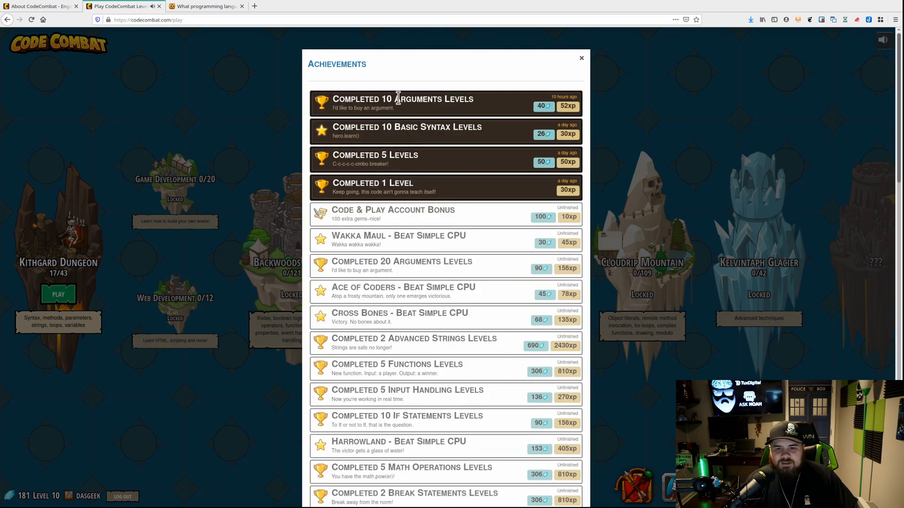
mouse_move(401, 110)
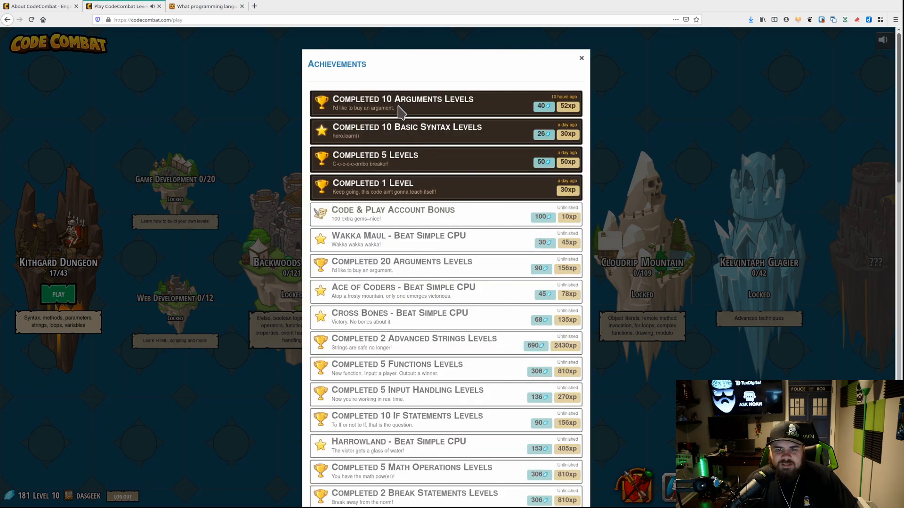
mouse_move(402, 141)
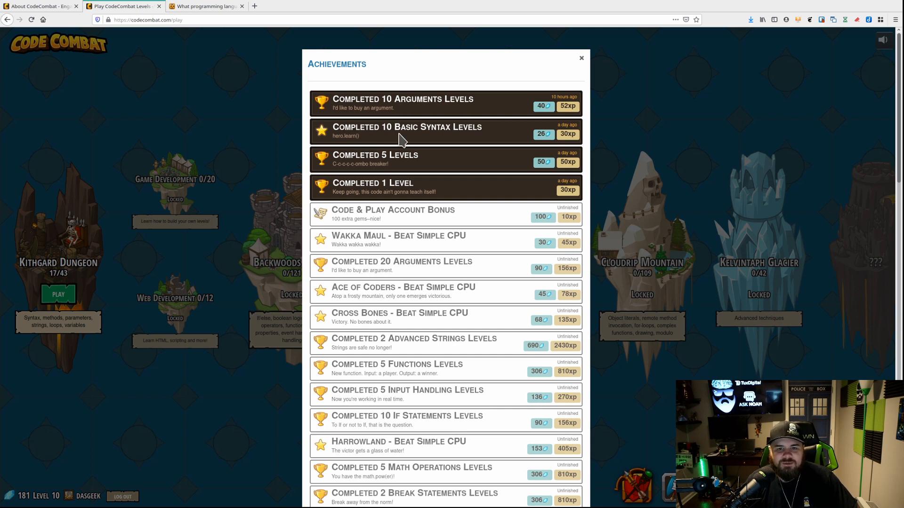
mouse_move(449, 194)
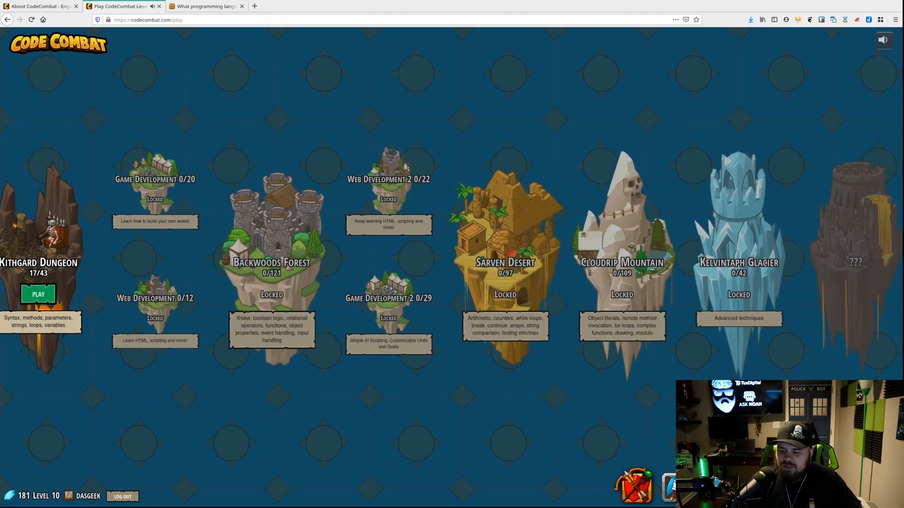
scroll(left, 3)
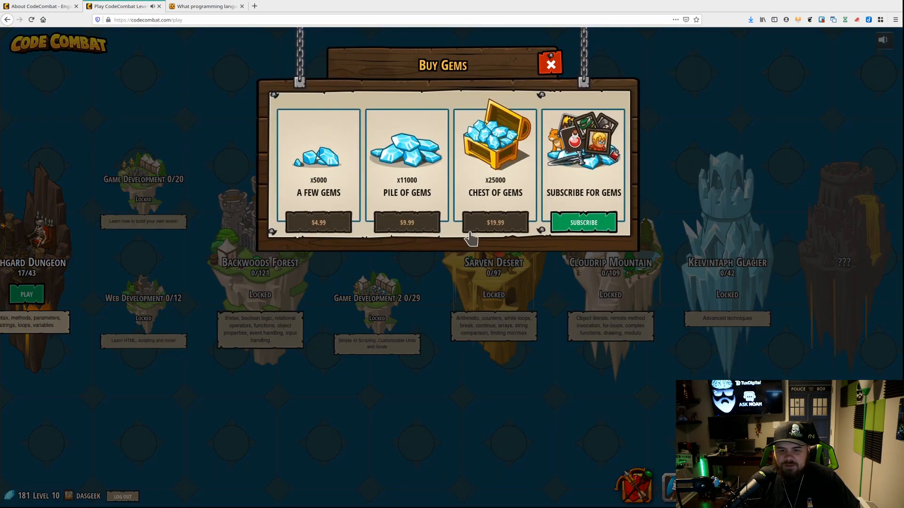
mouse_move(548, 63)
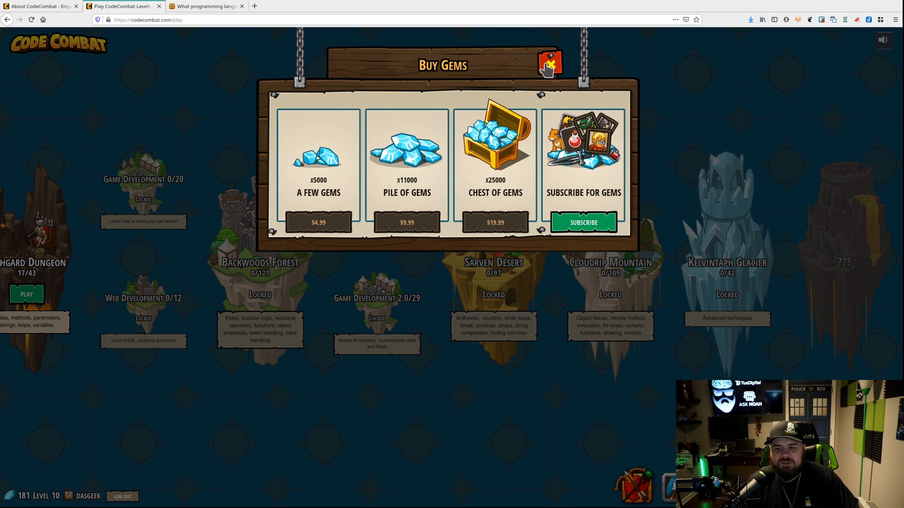
click(547, 63)
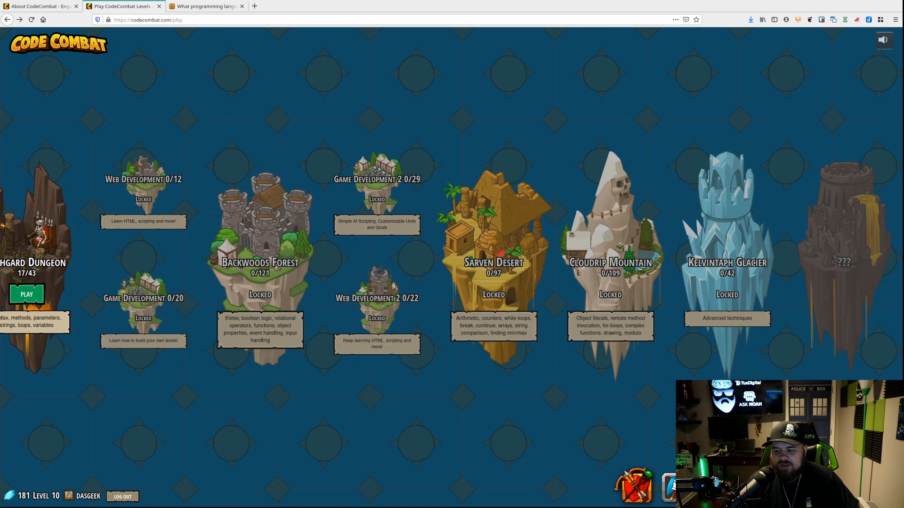
mouse_move(258, 304)
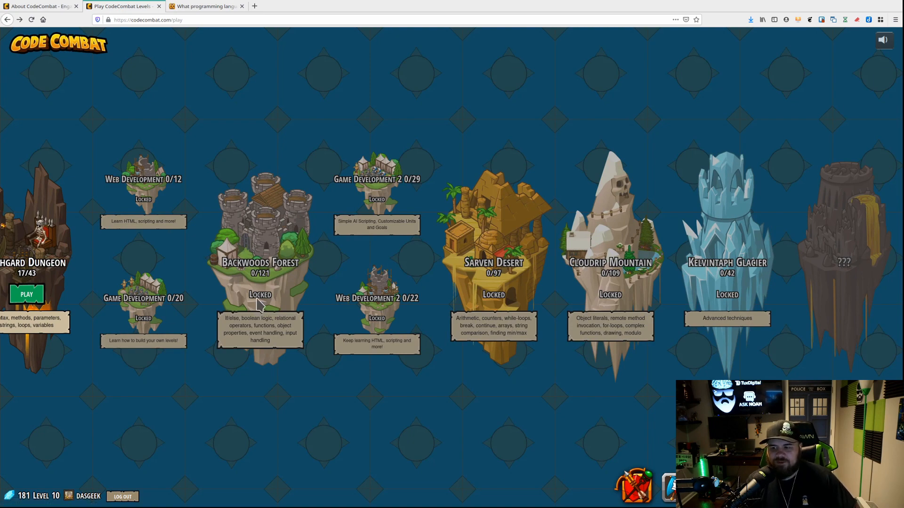
Enter the Kithgard Dungeon campaign map showing 17/43 progress.
click(26, 294)
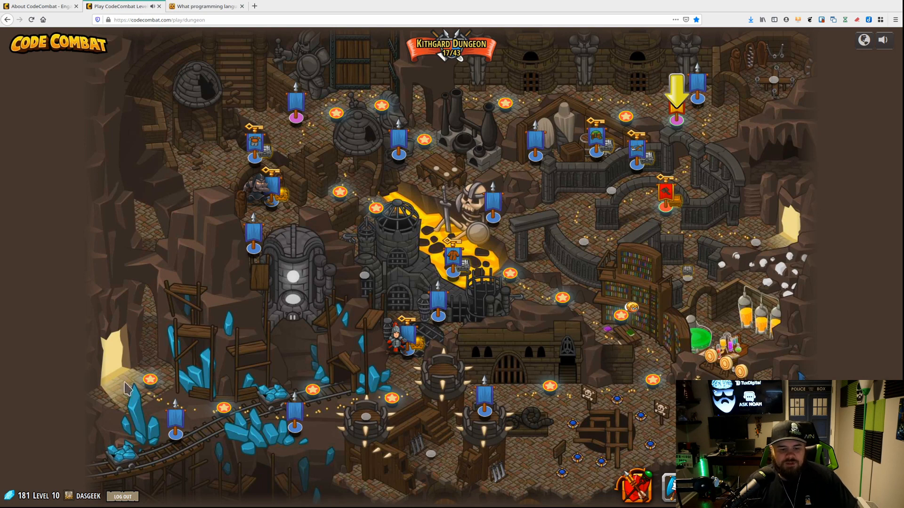
mouse_move(176, 418)
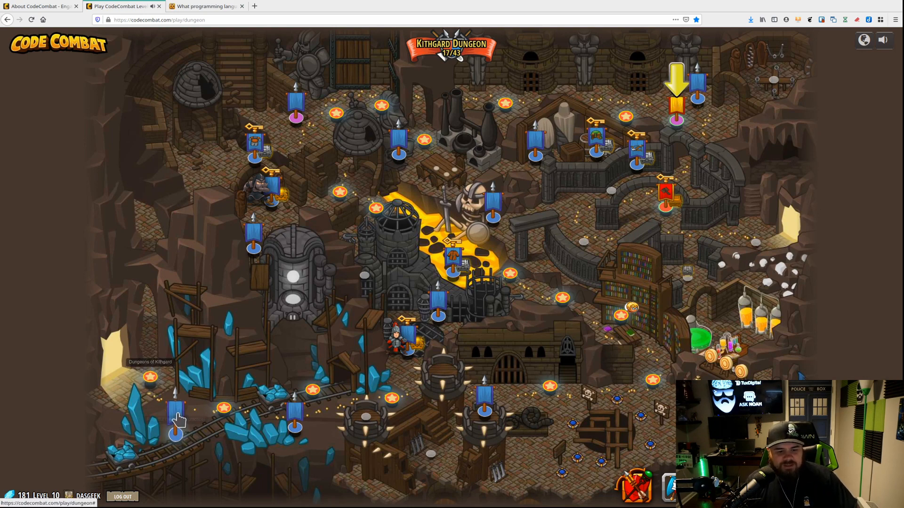
mouse_move(551, 386)
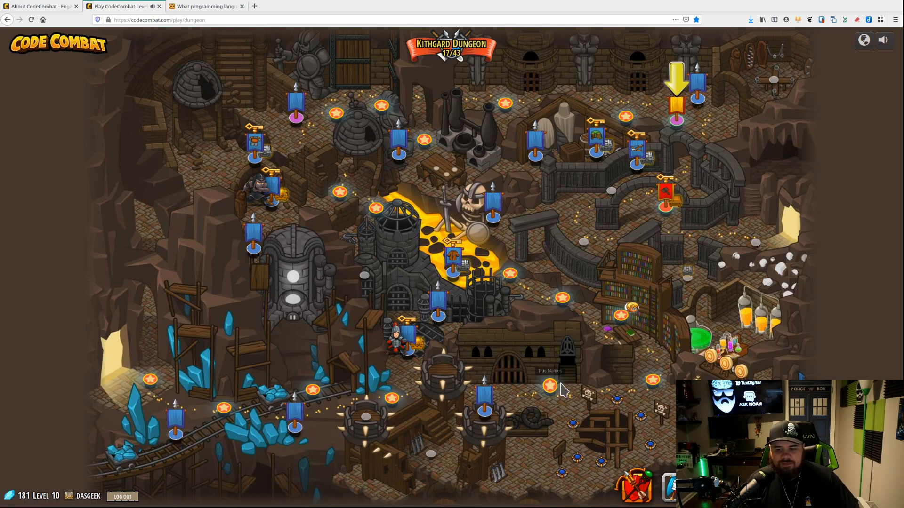
mouse_move(649, 79)
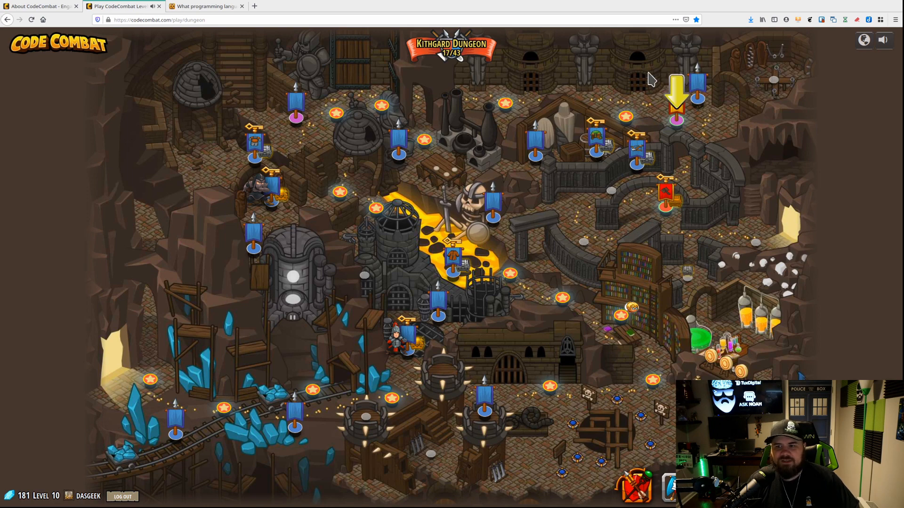
mouse_move(677, 119)
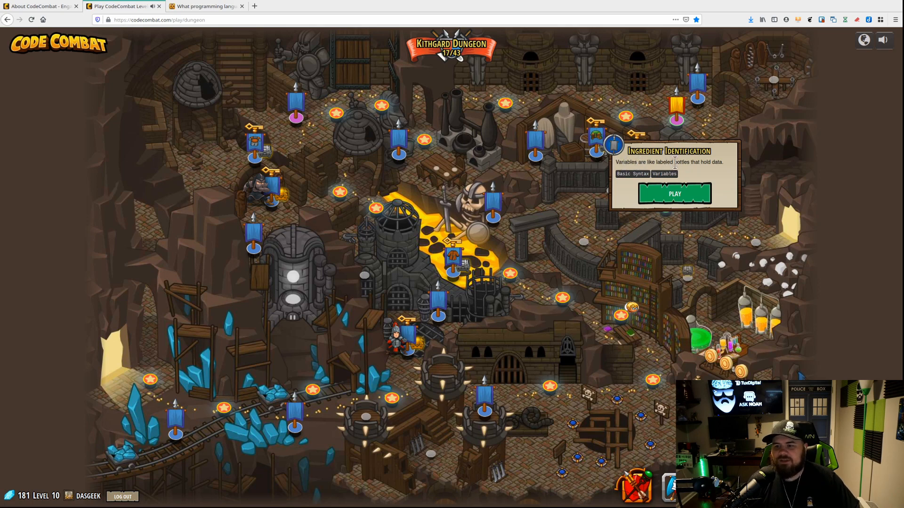
mouse_move(668, 184)
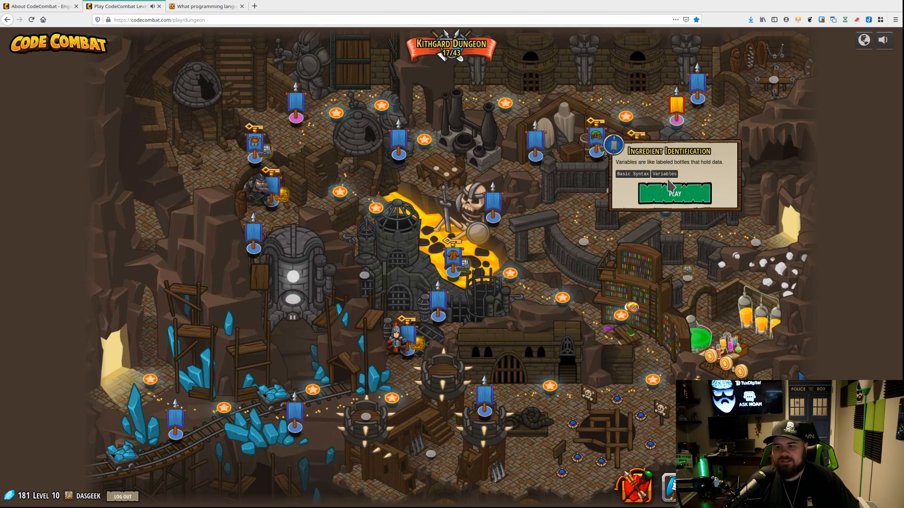
Check the equipped Sharpened Sword's damage and skills, then launch Ingredient Identification.
click(673, 194)
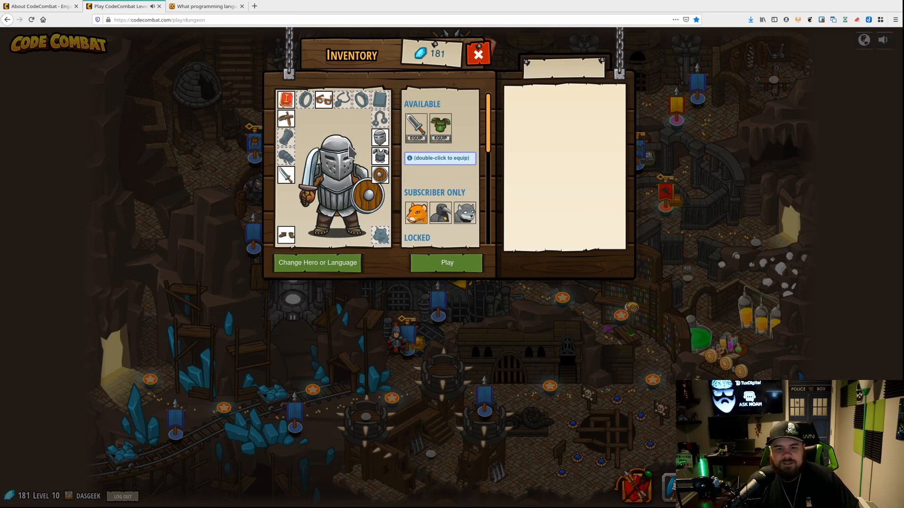
mouse_move(454, 214)
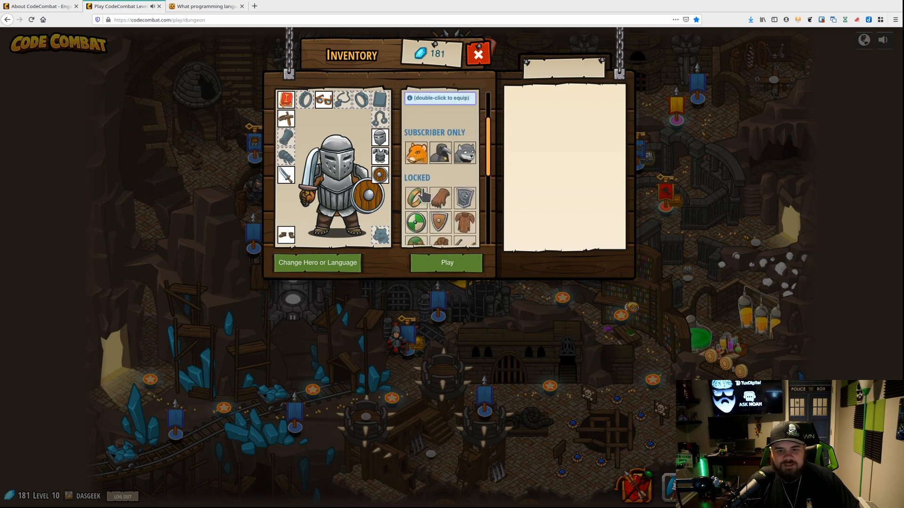
click(286, 175)
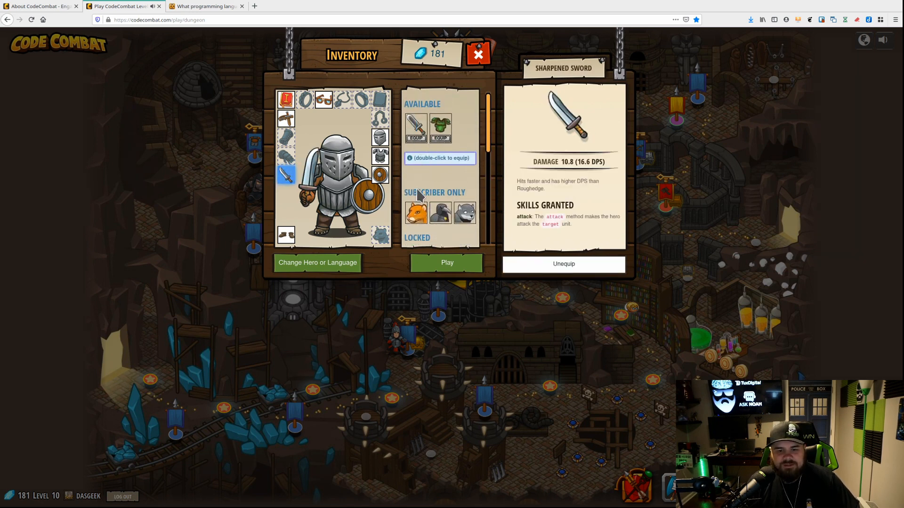
mouse_move(342, 240)
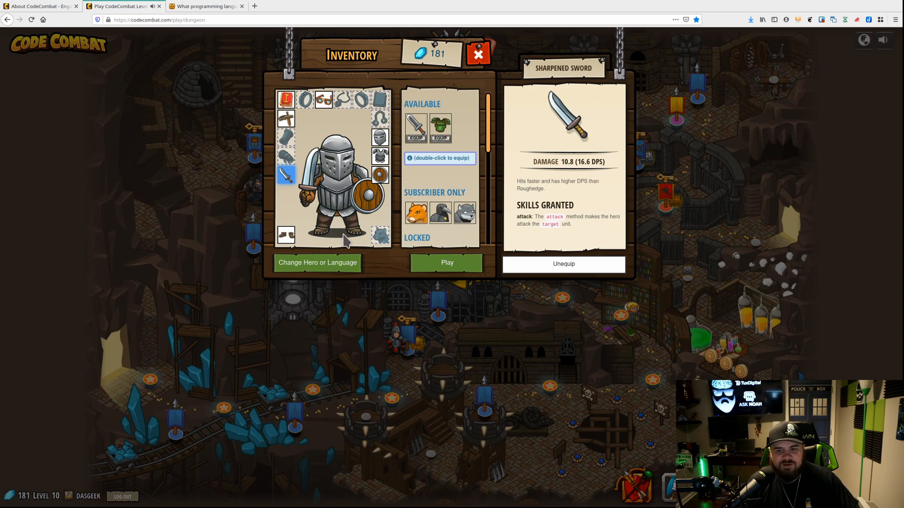
mouse_move(433, 266)
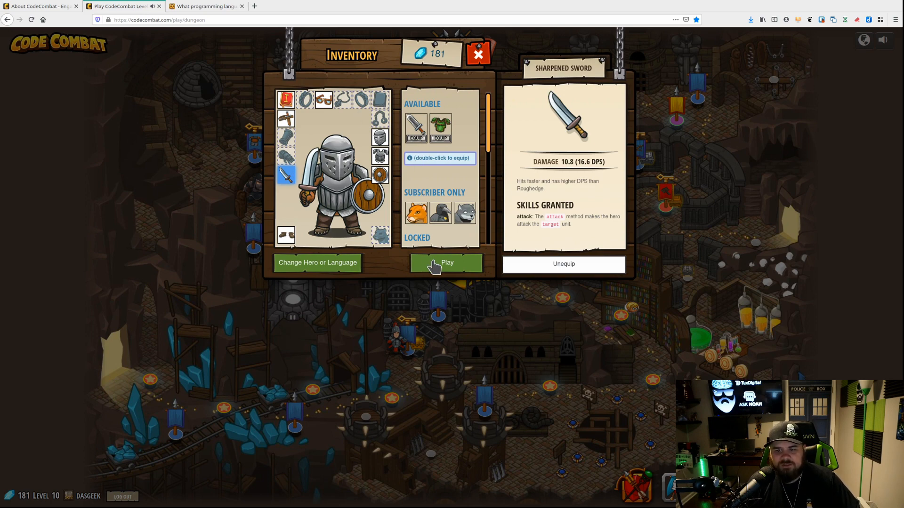
click(445, 263)
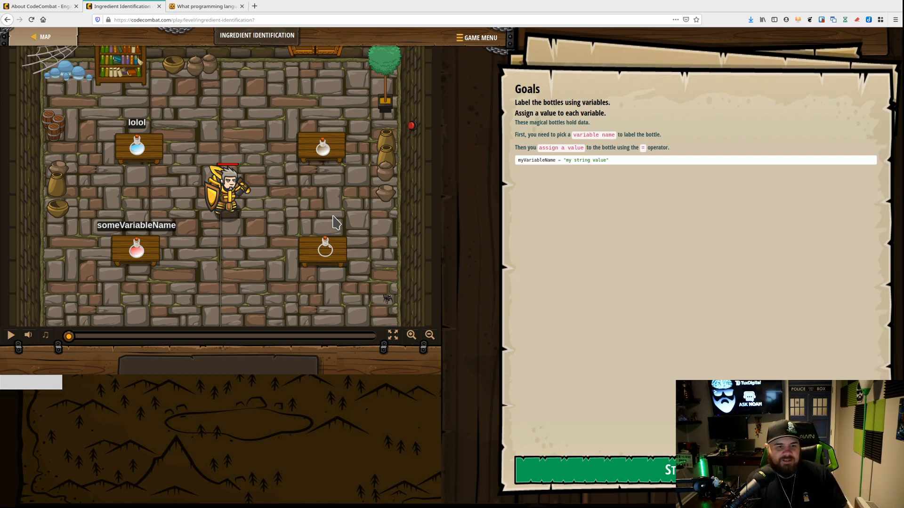
mouse_move(357, 210)
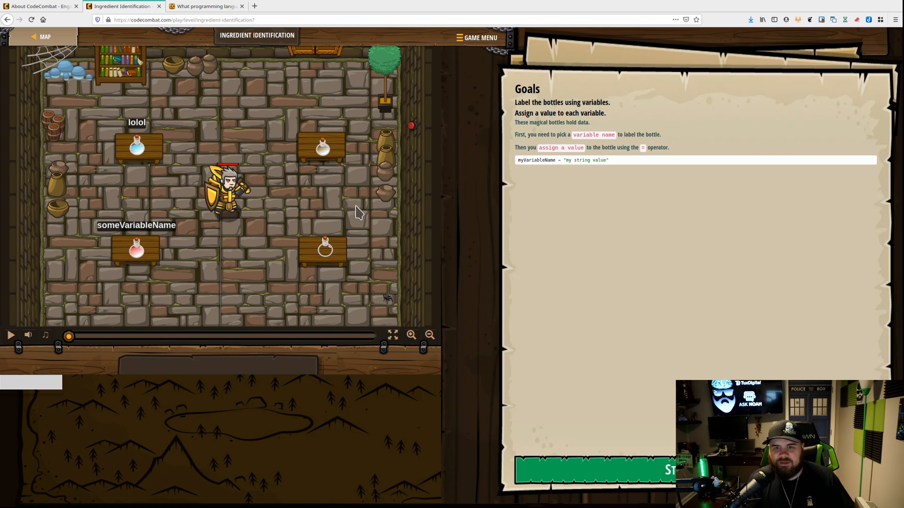
mouse_move(552, 120)
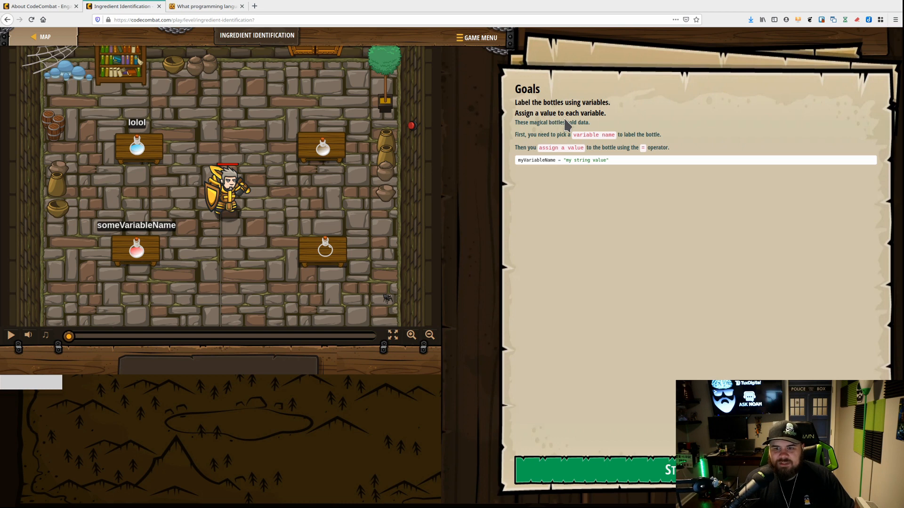
mouse_move(587, 133)
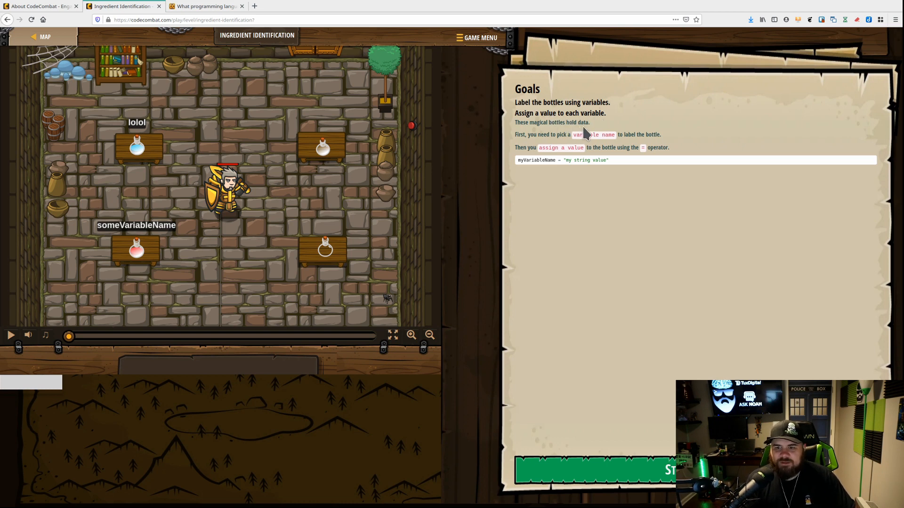
mouse_move(604, 143)
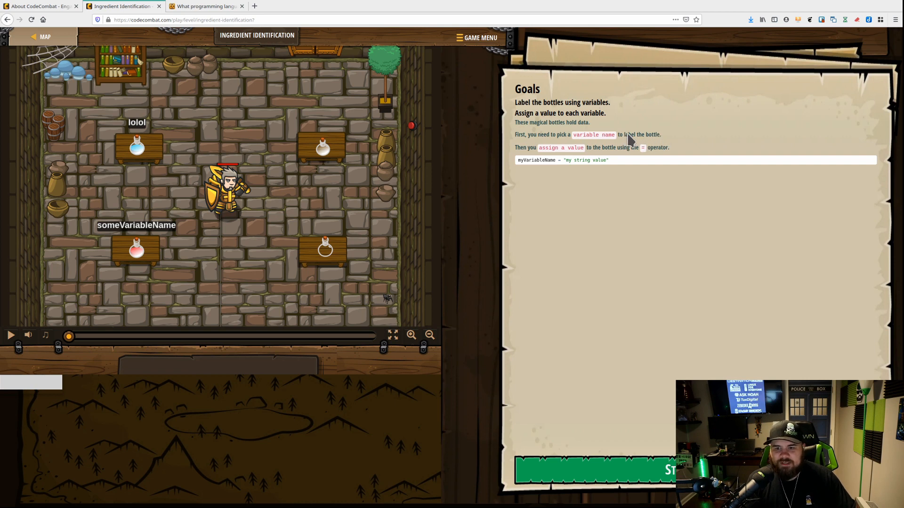
mouse_move(644, 157)
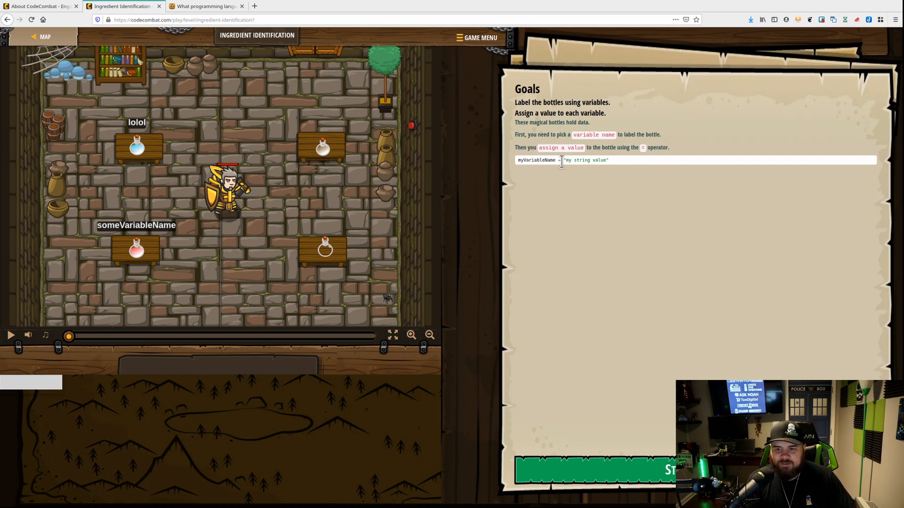
mouse_move(657, 247)
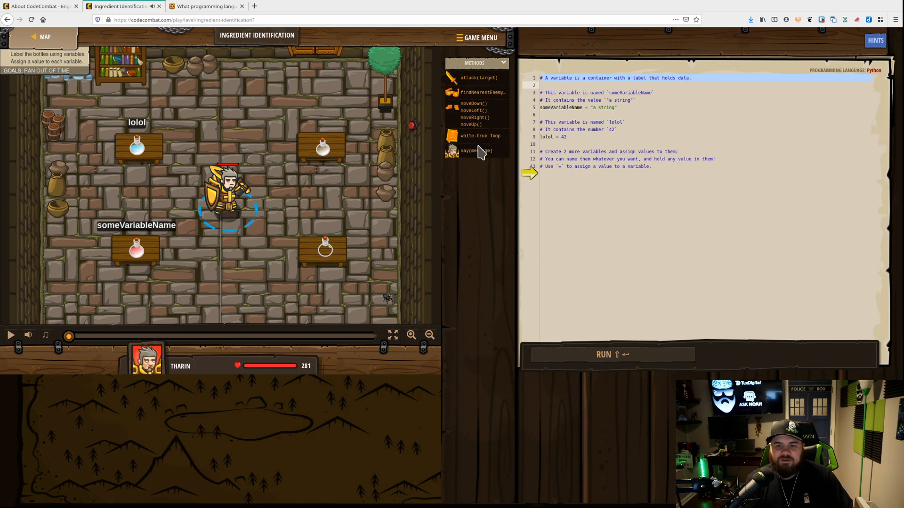
mouse_move(475, 138)
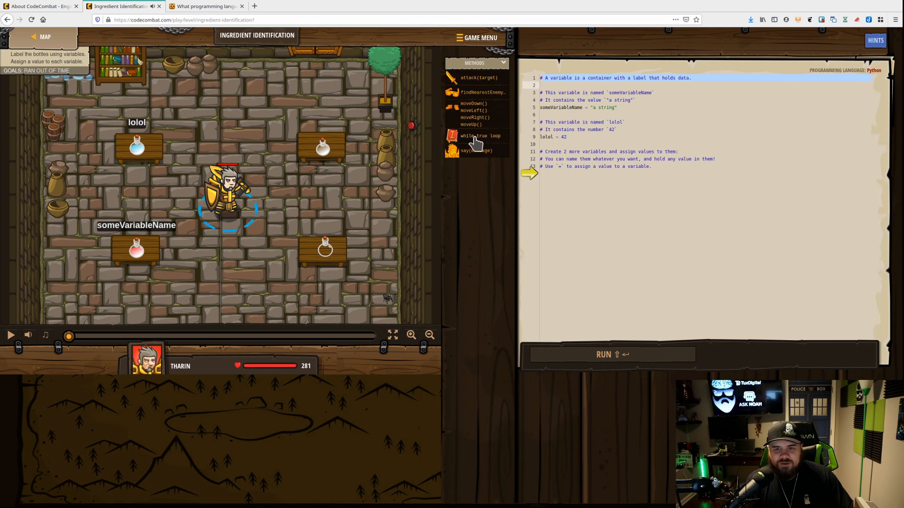
mouse_move(476, 158)
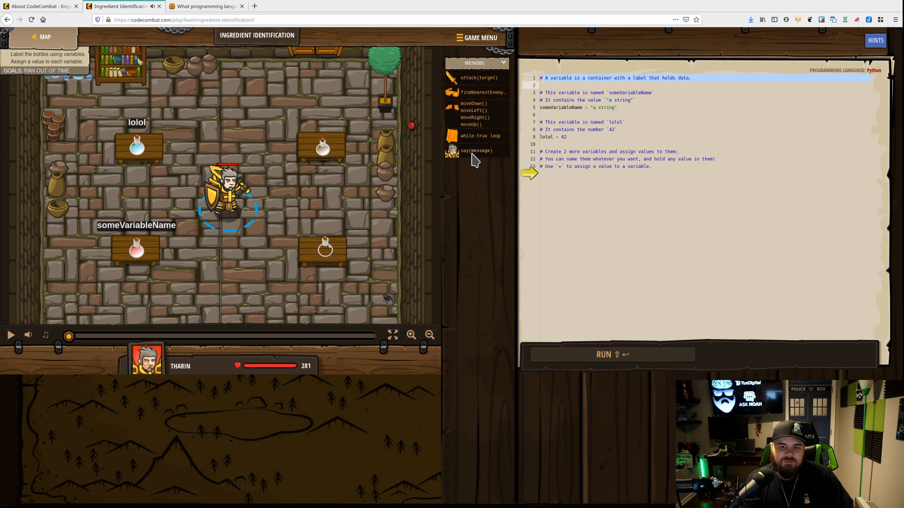
mouse_move(476, 106)
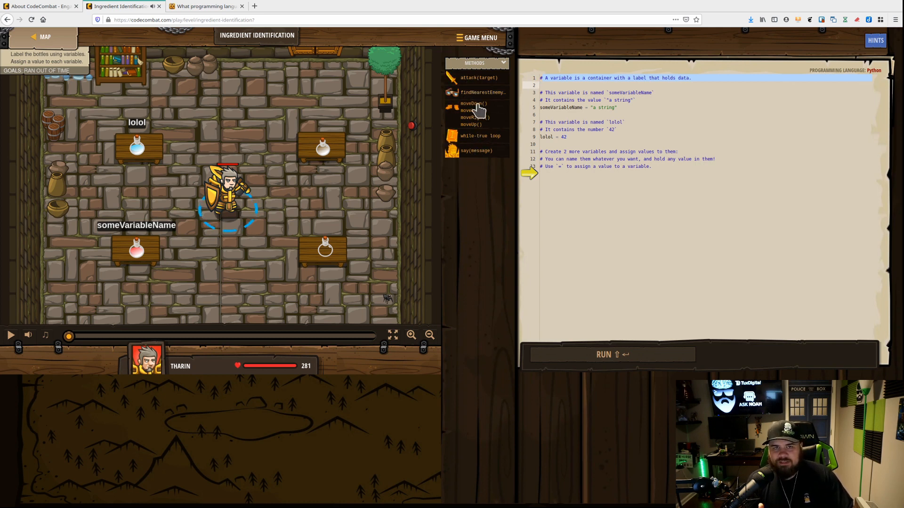
mouse_move(247, 151)
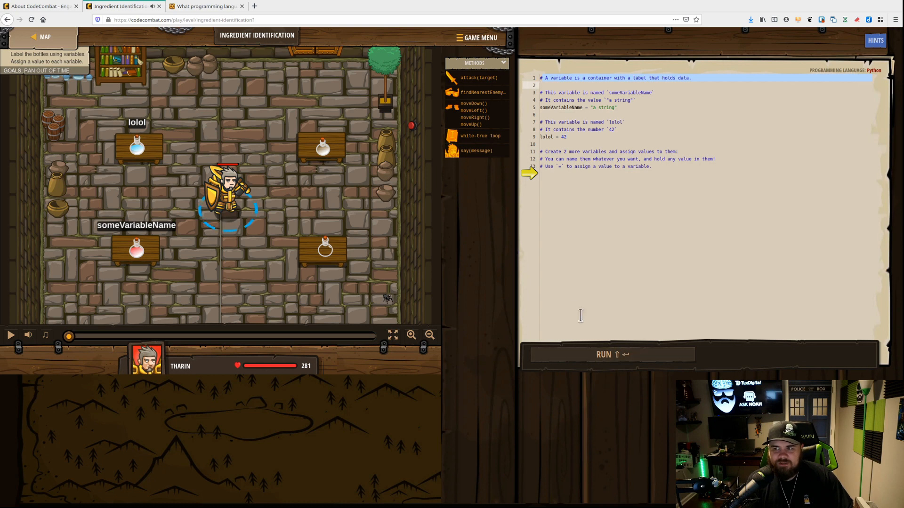
mouse_move(245, 90)
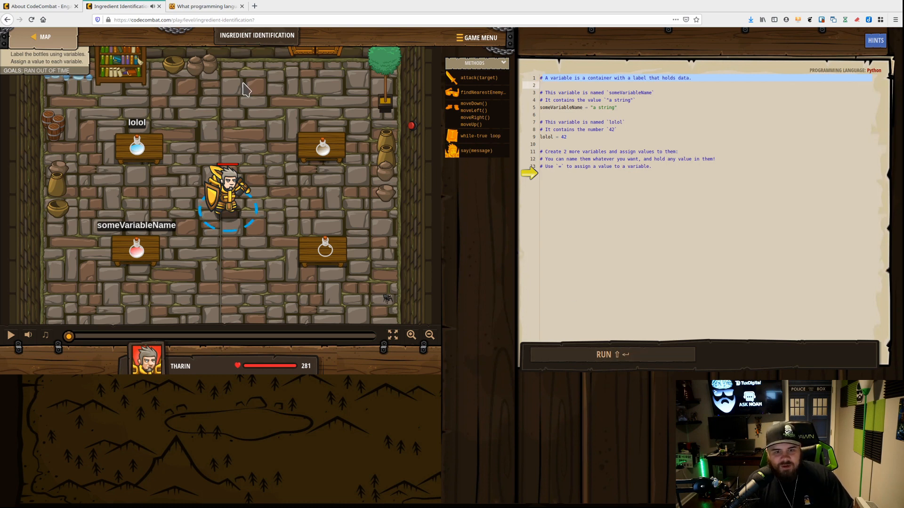
mouse_move(388, 144)
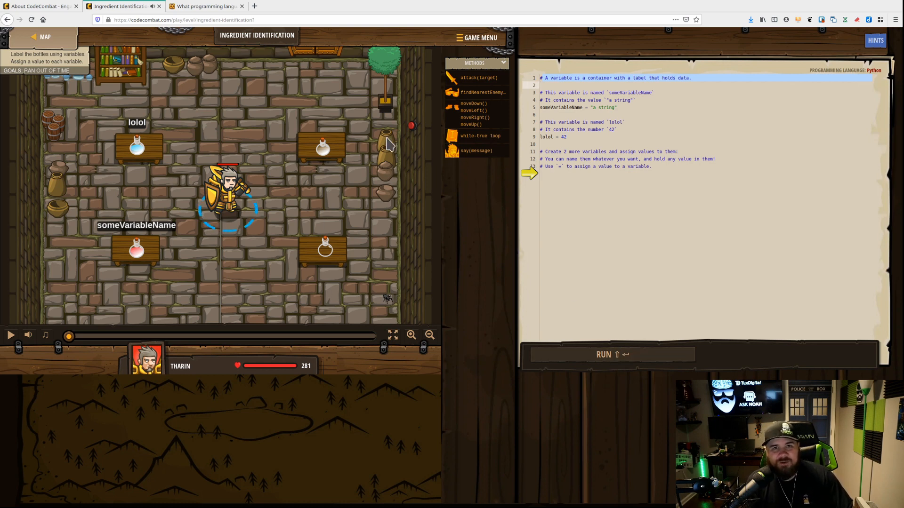
mouse_move(217, 128)
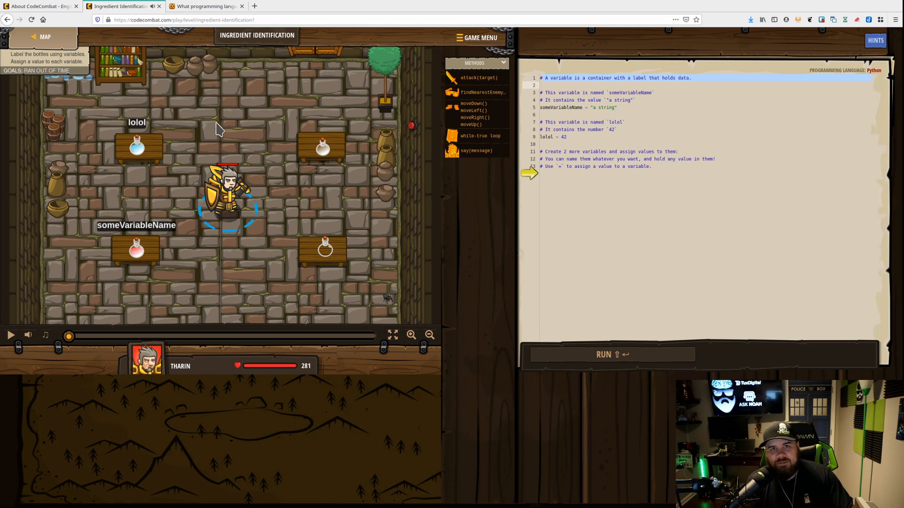
mouse_move(220, 131)
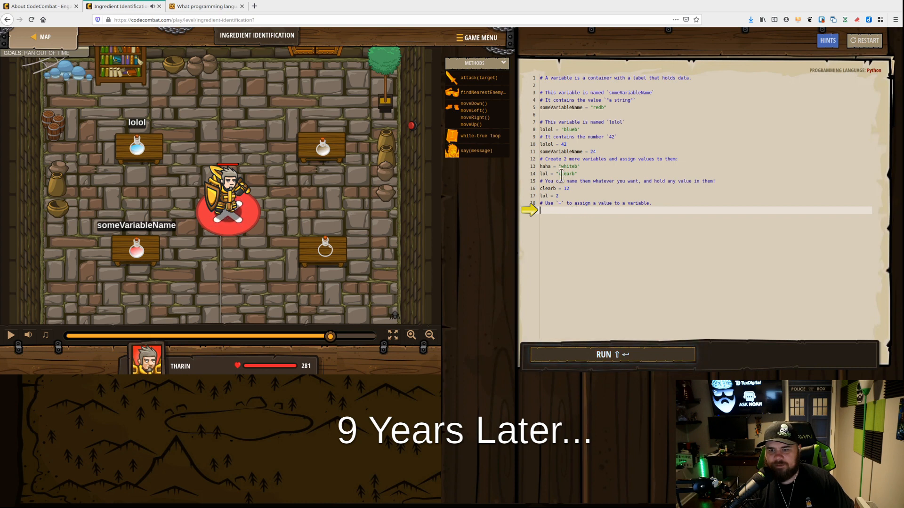
Run the new variable assignments so all four bottles are labelled and finish the level.
click(612, 355)
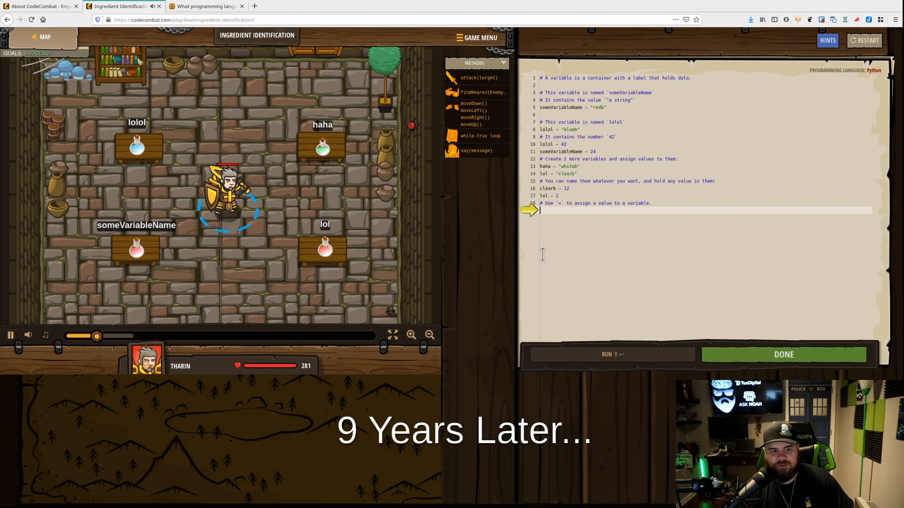
click(613, 355)
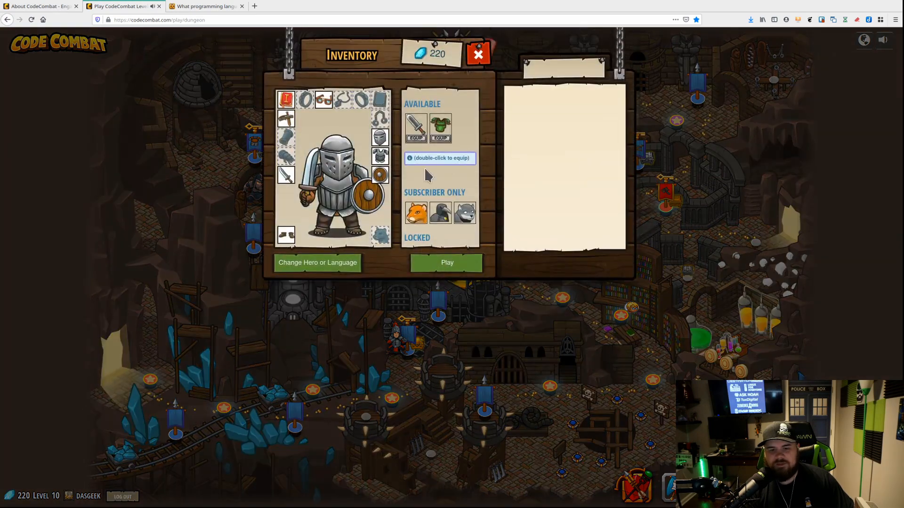
Launch The Final Kithmaze and dismiss its goals to reach the while-True starter code.
click(446, 262)
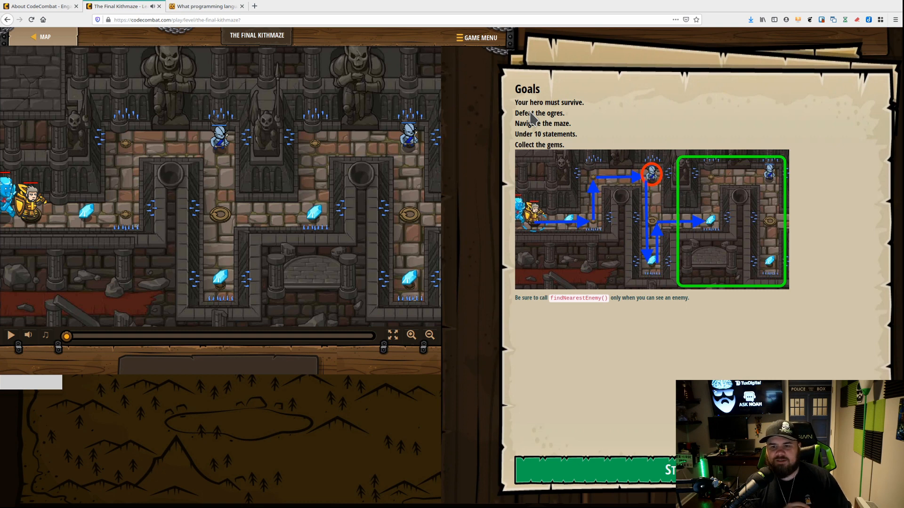
mouse_move(657, 470)
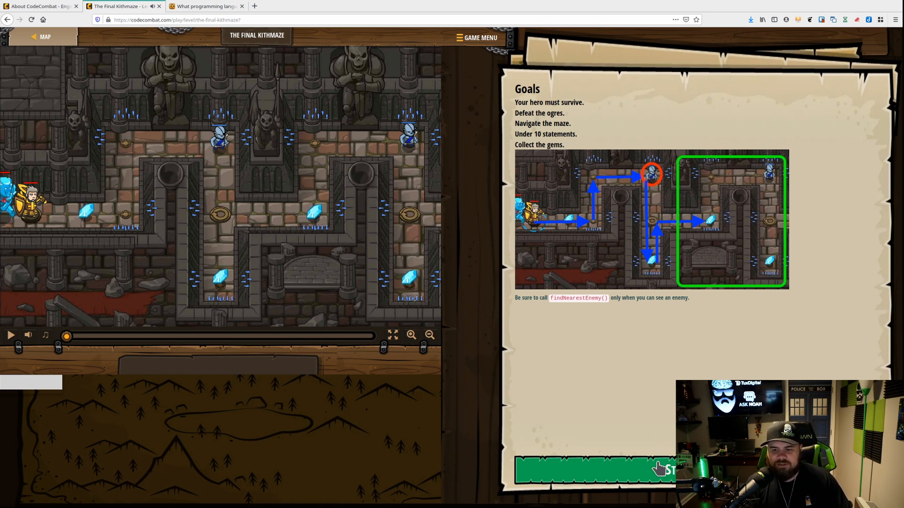
mouse_move(741, 184)
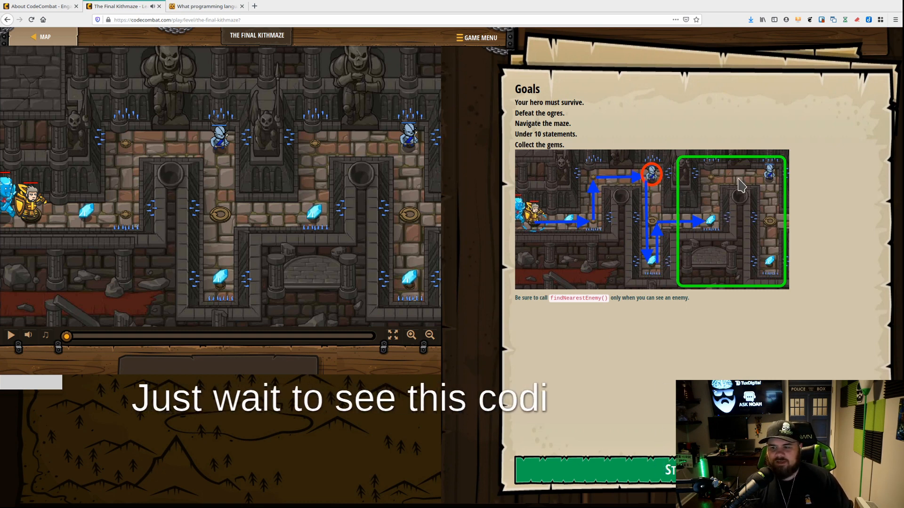
click(596, 470)
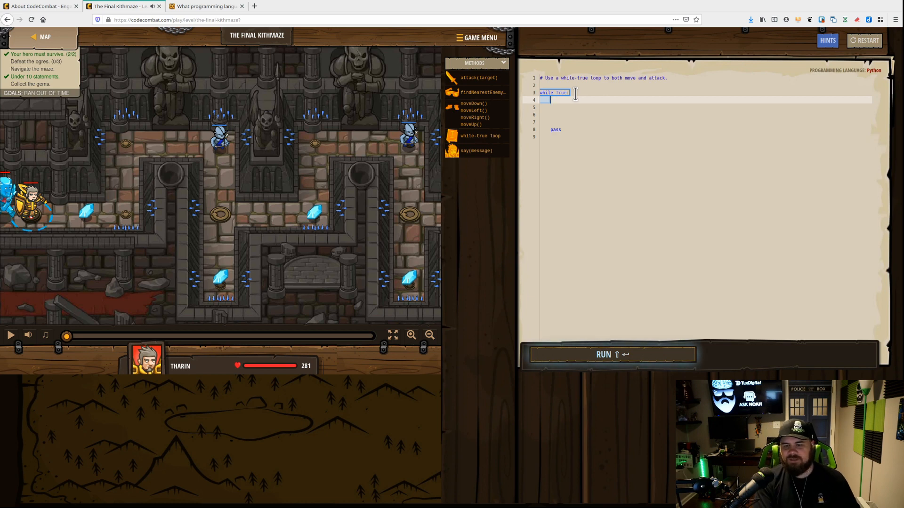
Add hero.moveRight(2) inside the while-True loop and run the maze simulation.
text(mo)
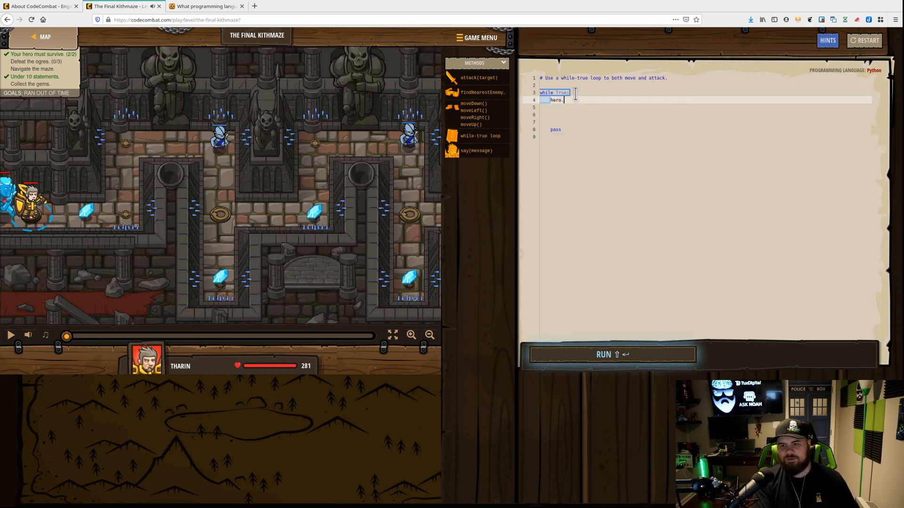
text(hero.moveRight(2))
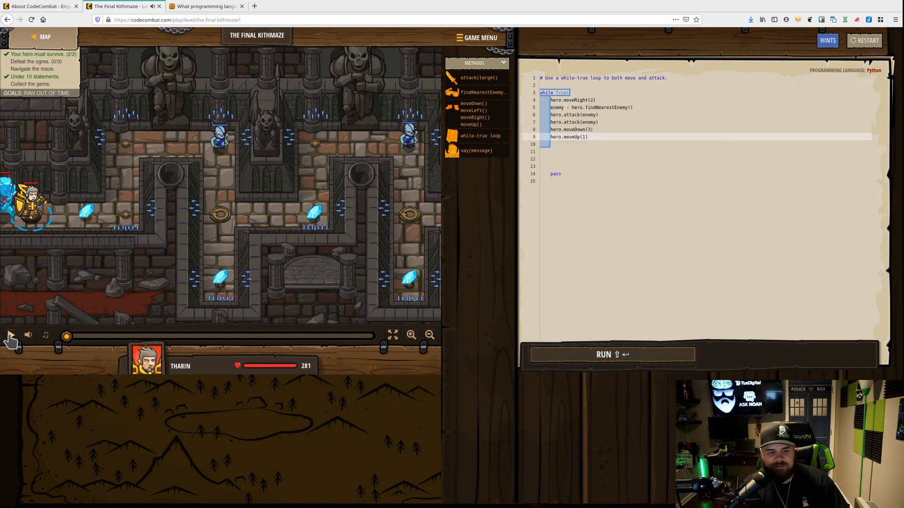
click(9, 335)
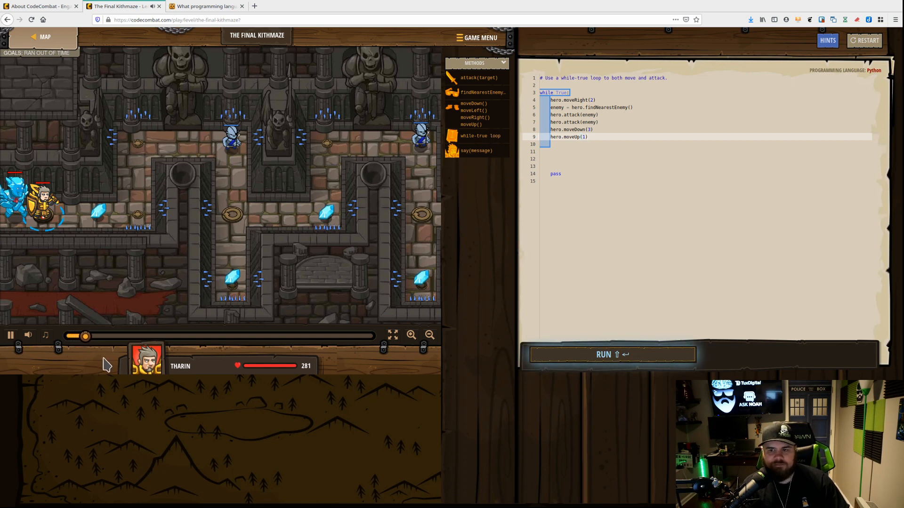
click(611, 355)
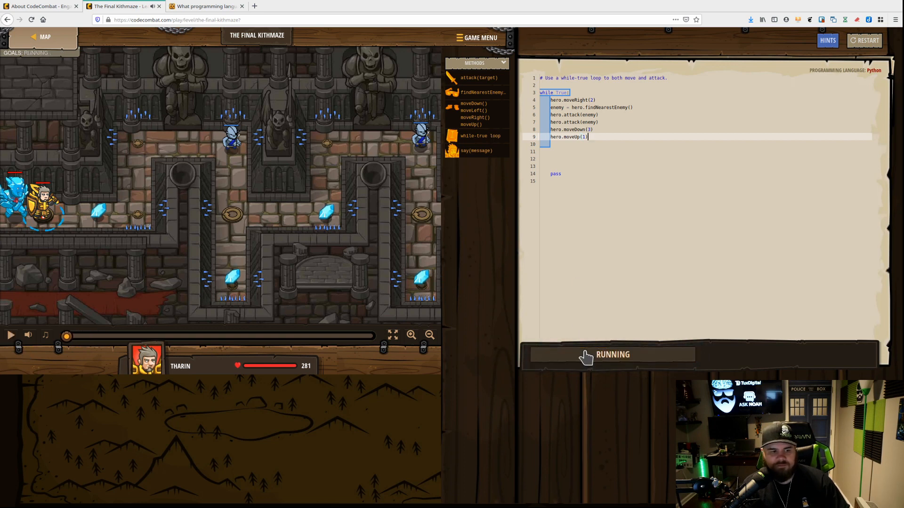
click(611, 355)
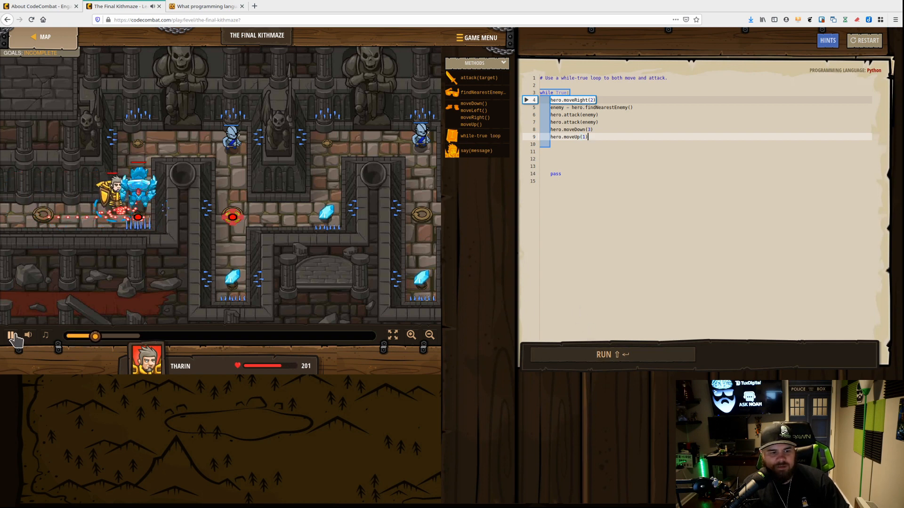
Pause the simulation and rework the loop's movement lines toward right 1, up 1, right 1, down 2.
click(11, 335)
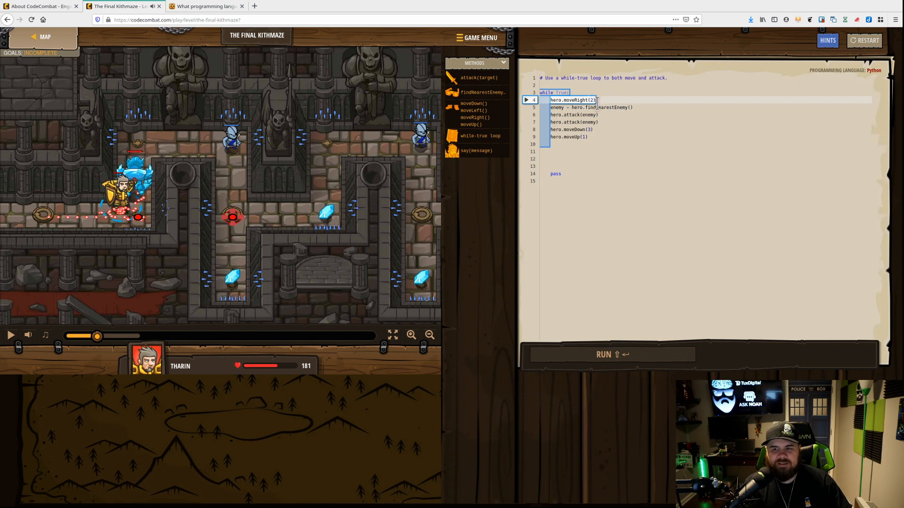
click(483, 92)
text(hero.moveUp())
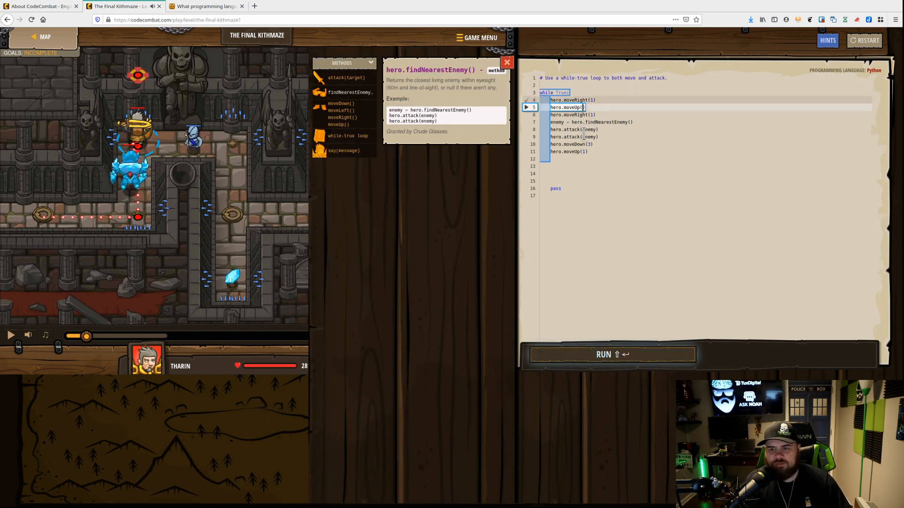
click(612, 355)
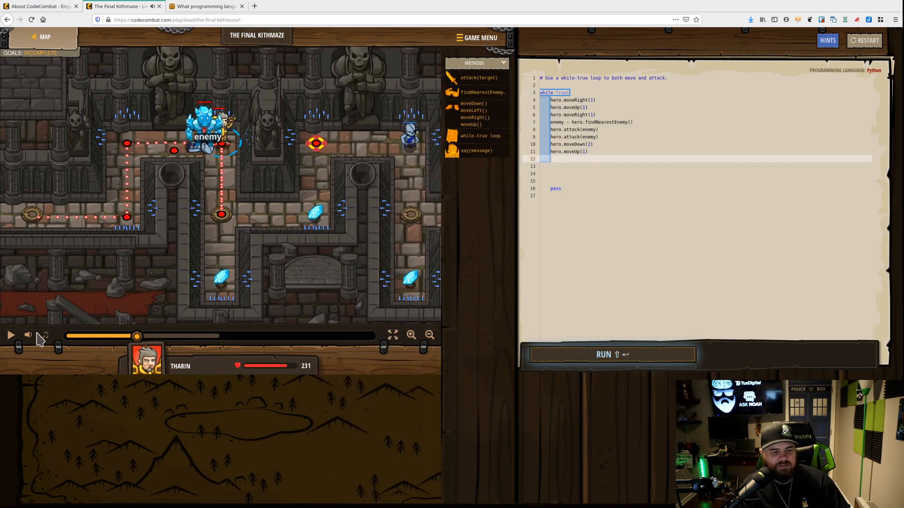
Run the revised code so the hero clears the maze and all goals show SUCCESS.
click(611, 355)
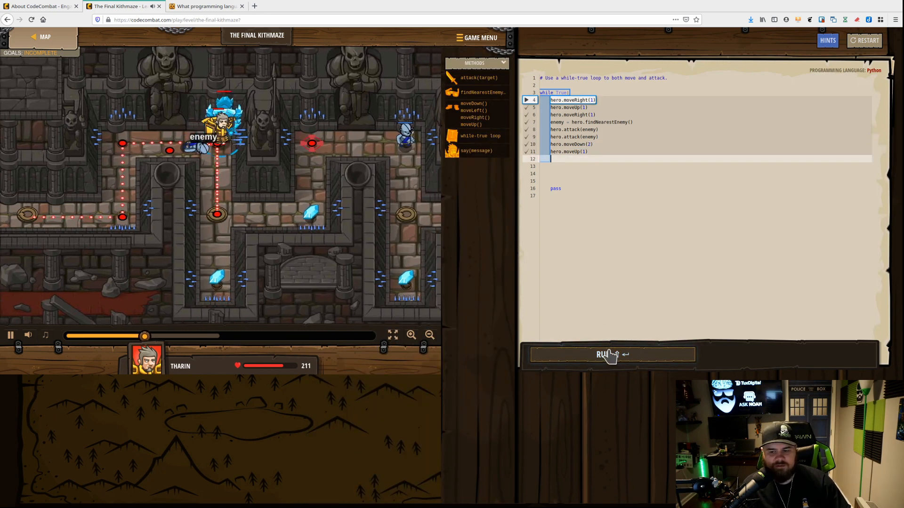
click(612, 354)
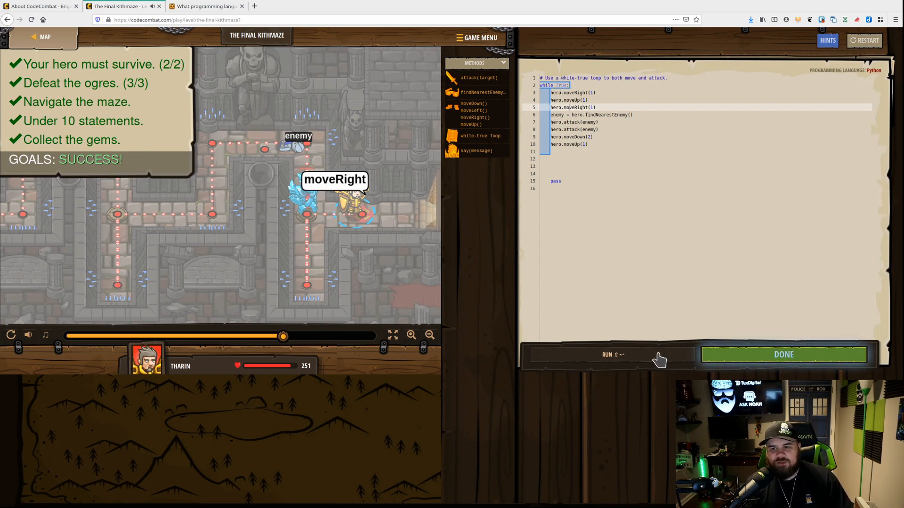
click(606, 355)
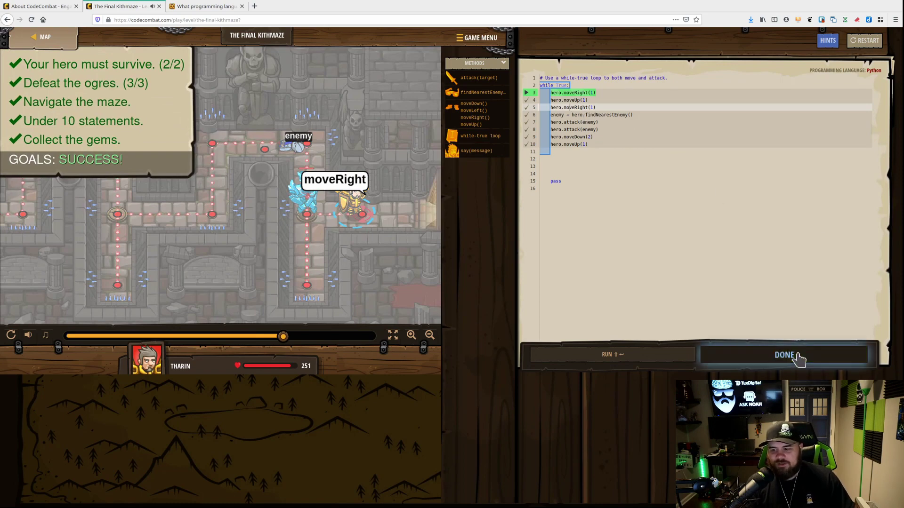
Submit the level, collect the 40 XP and 52 gems, and continue to the Kithgard Dungeon map.
click(784, 355)
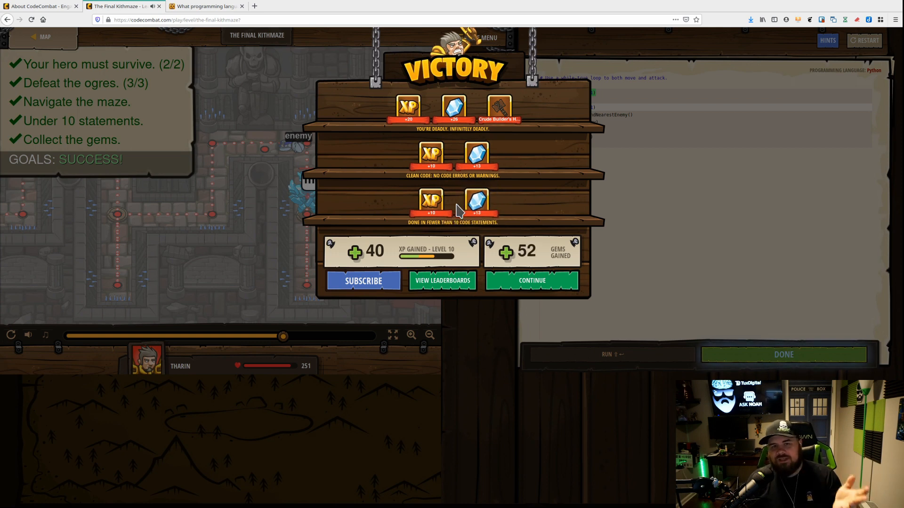
mouse_move(507, 251)
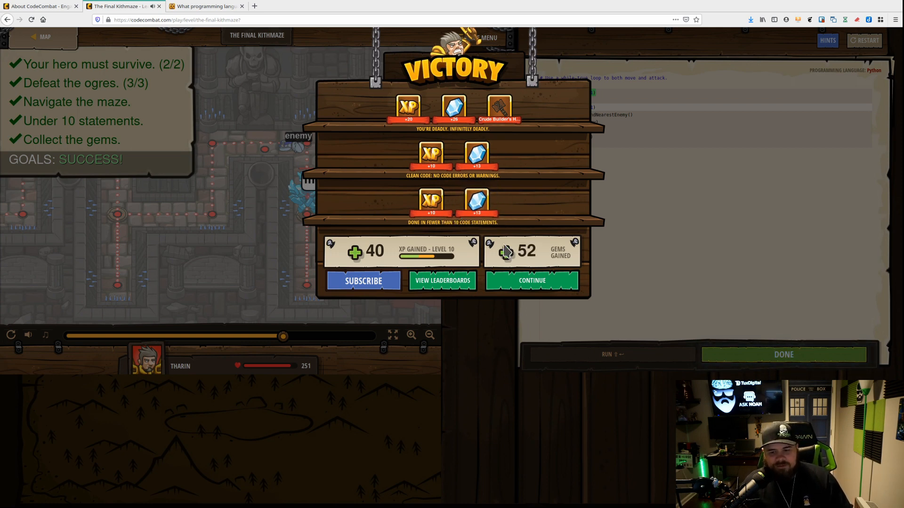
click(530, 280)
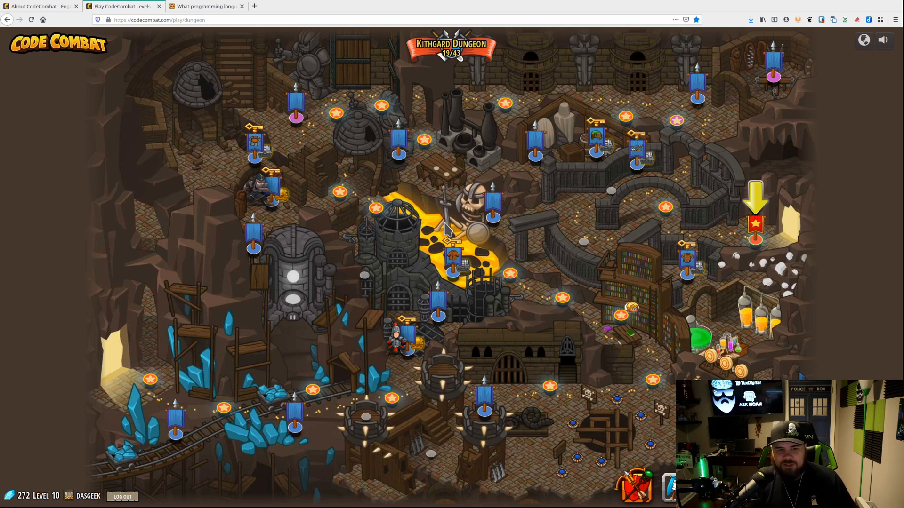
Switch to the DigitalOcean tab showing its $100-credit sign-up page.
click(288, 6)
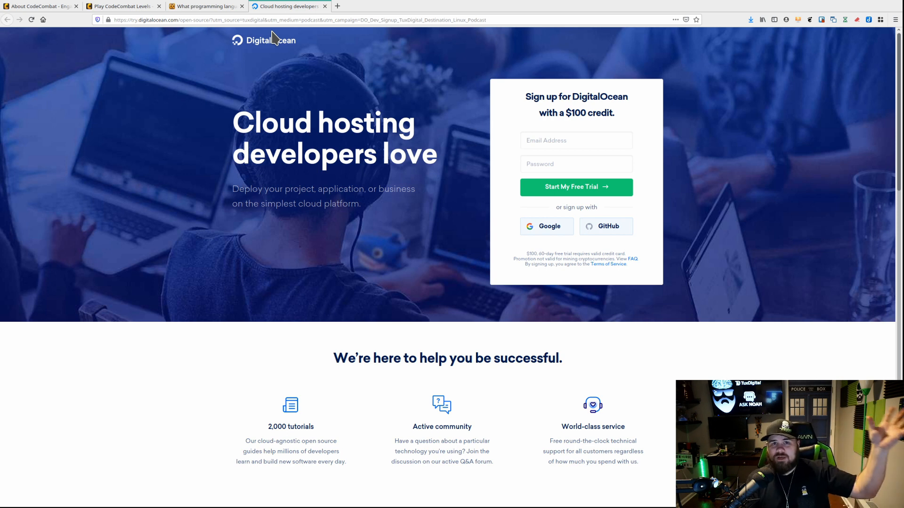
scroll(down, 3)
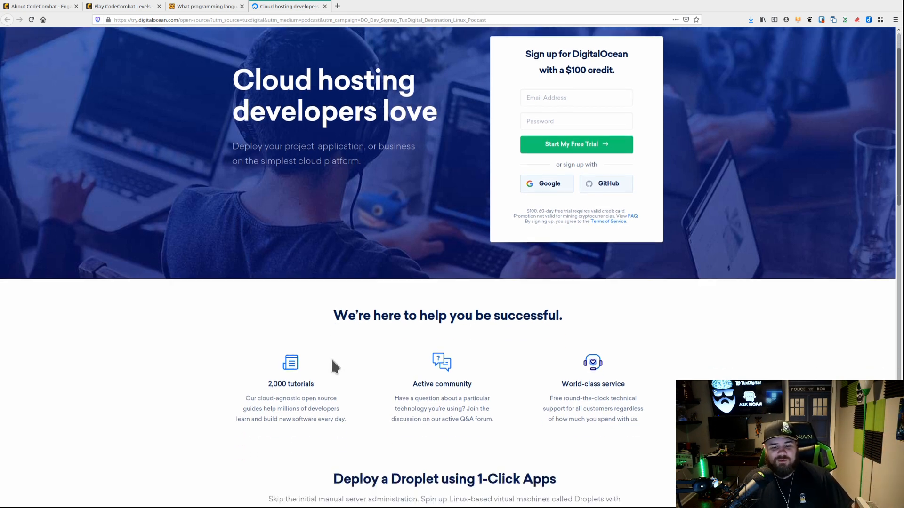
scroll(down, 3)
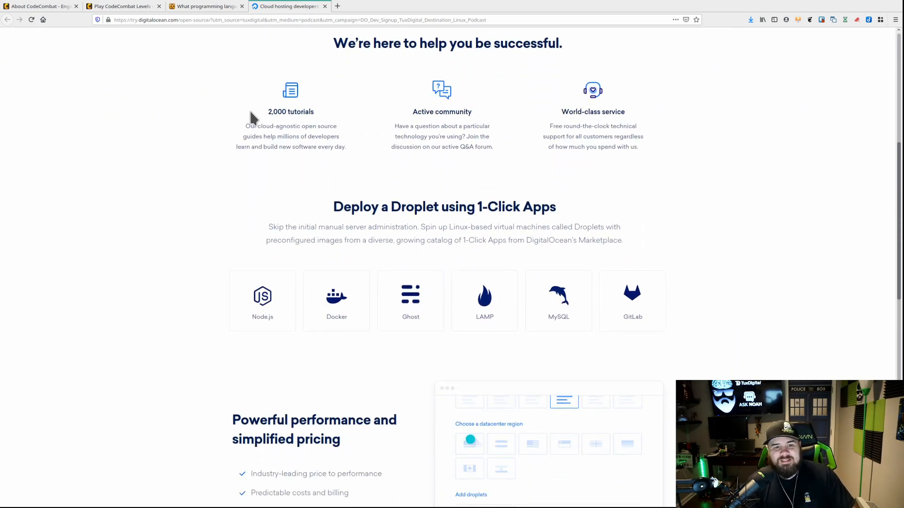
click(469, 443)
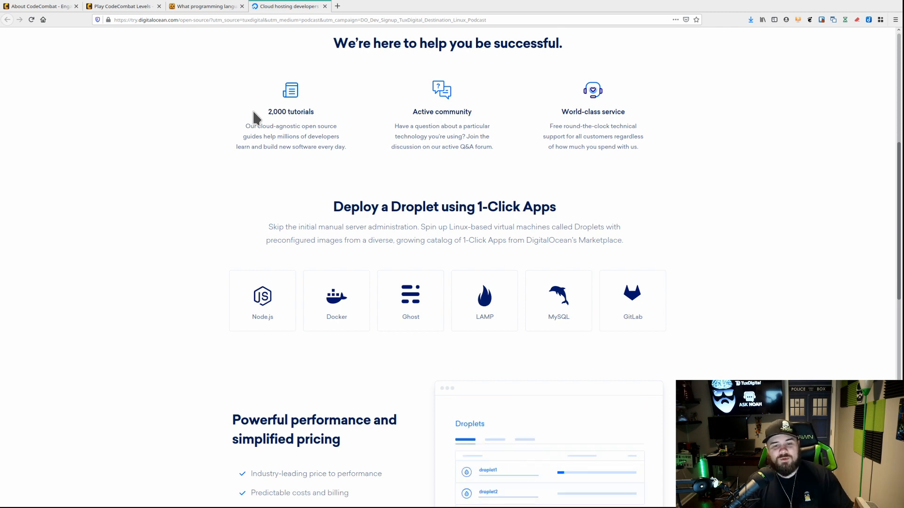
scroll(down, 3)
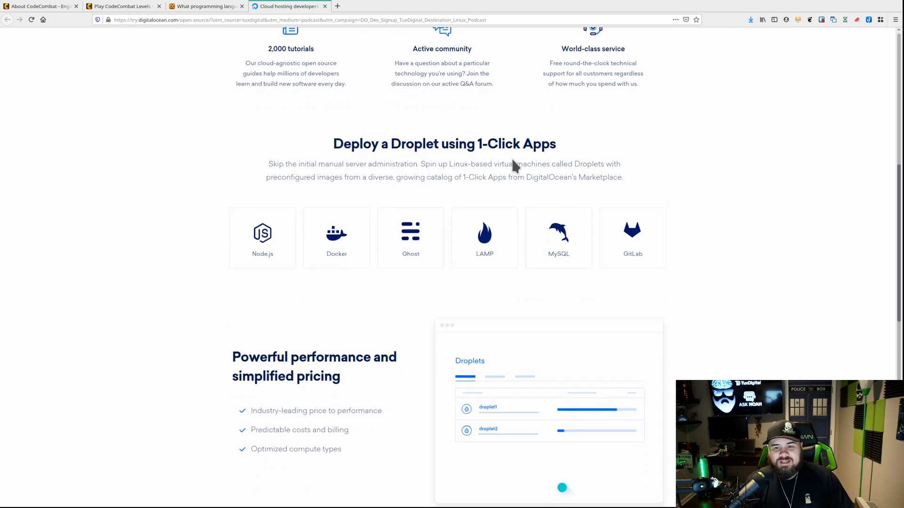
scroll(down, 3)
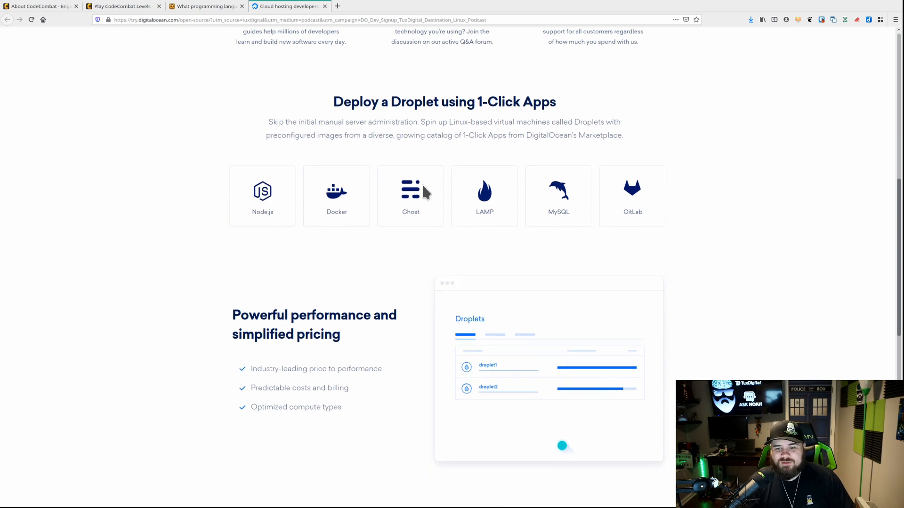
mouse_move(175, 101)
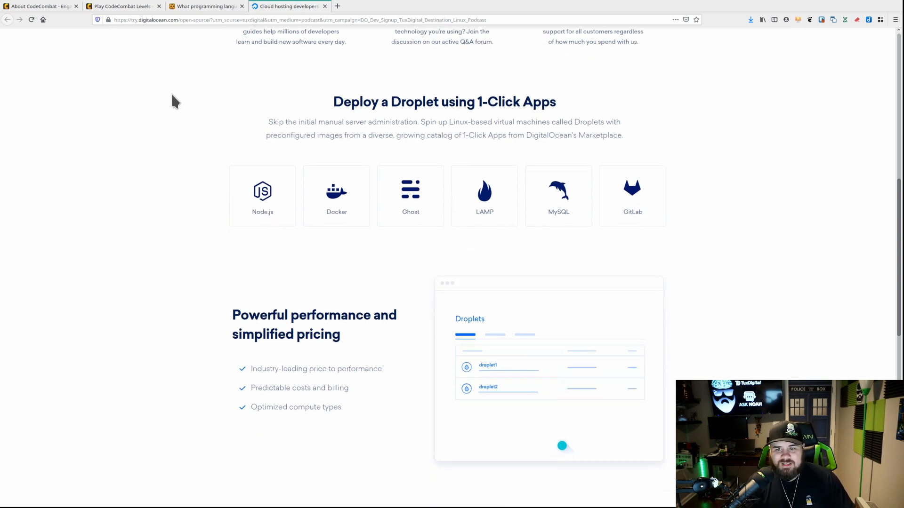
scroll(down, 3)
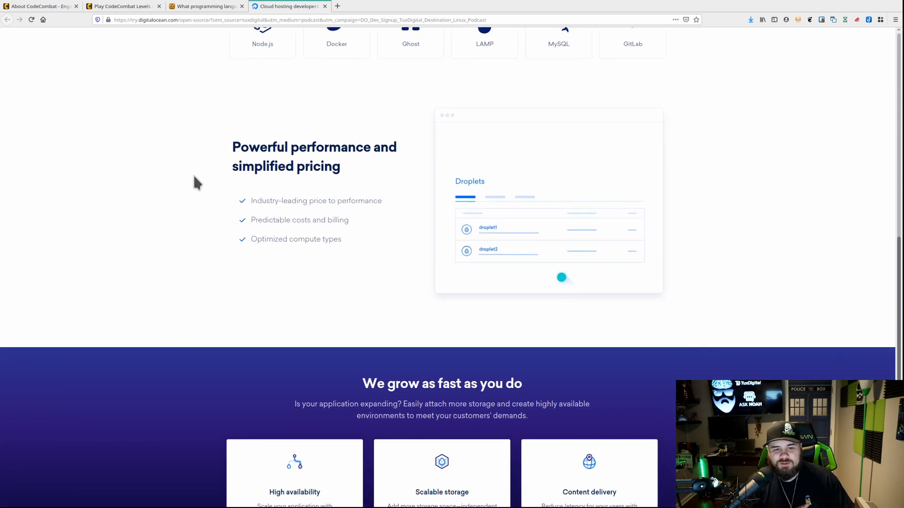
scroll(down, 3)
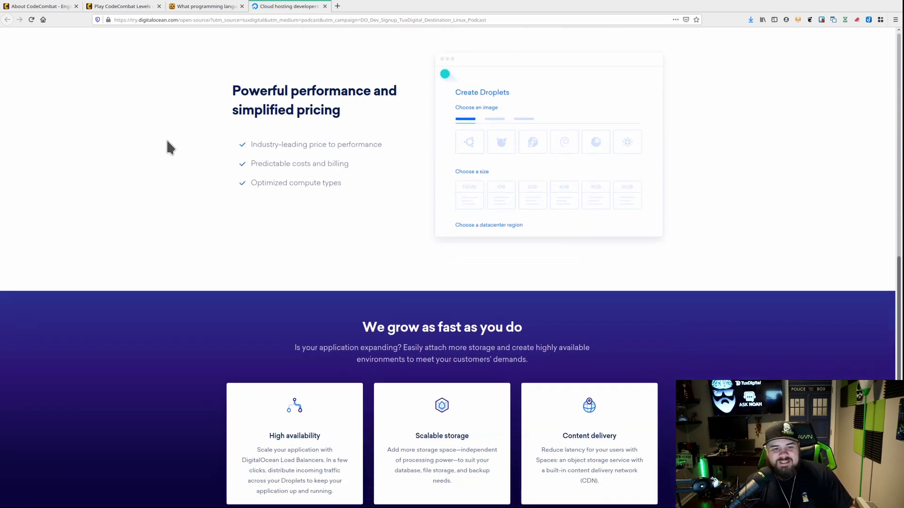
scroll(down, 3)
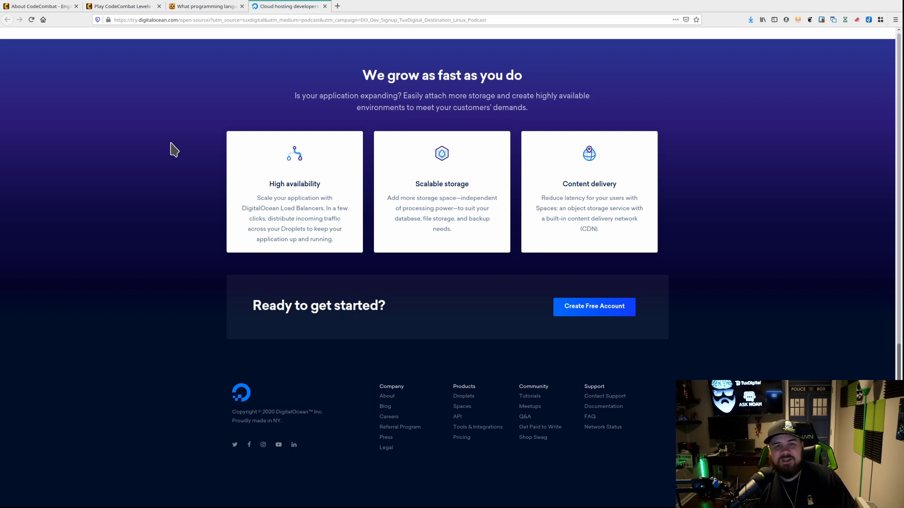
scroll(up, 3)
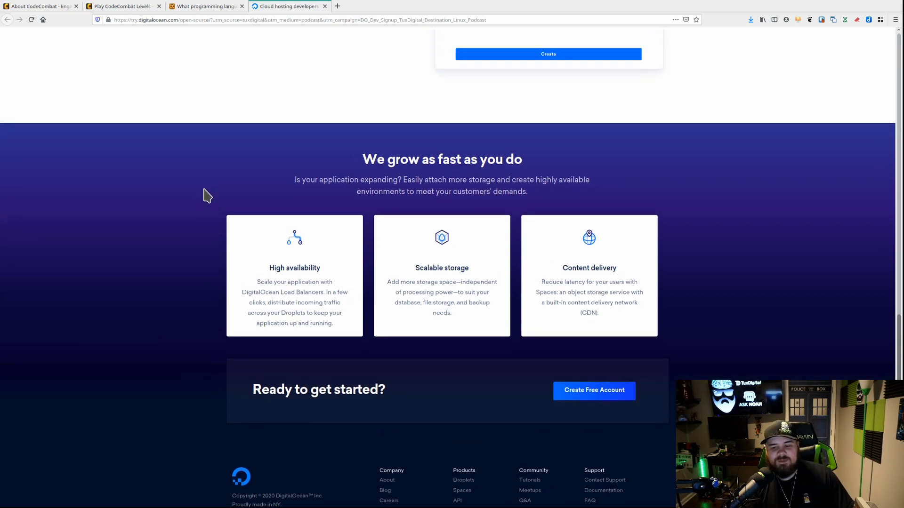
scroll(up, 3)
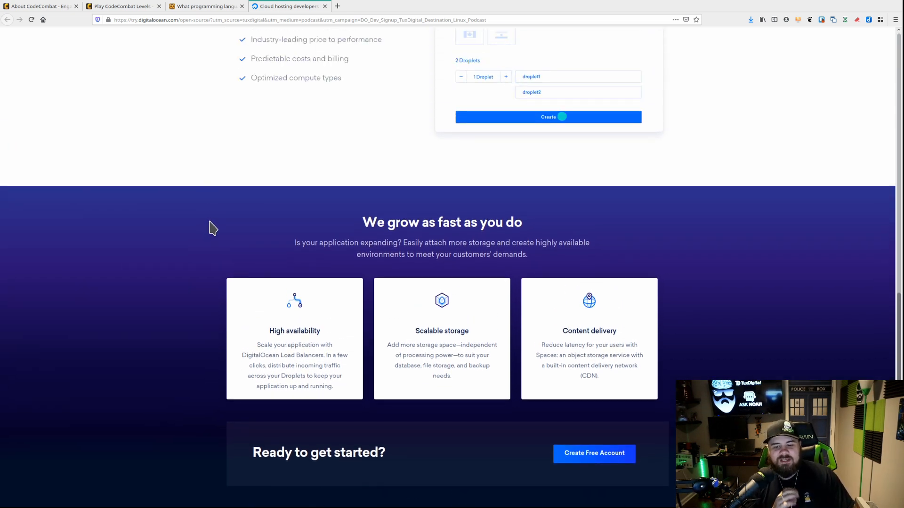
scroll(up, 3)
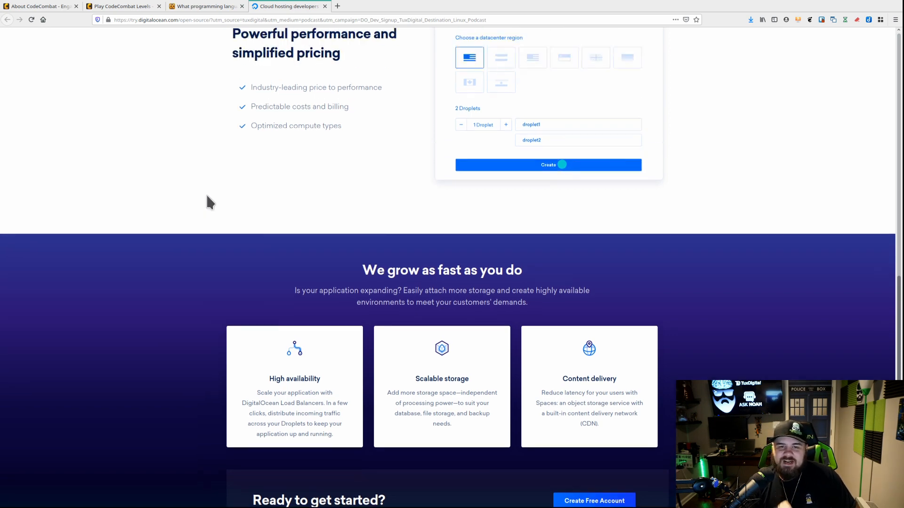
scroll(up, 3)
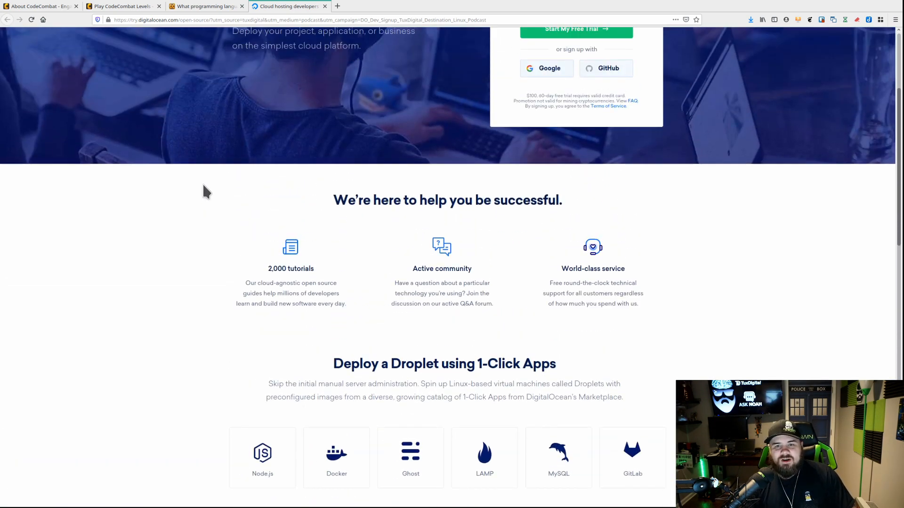
scroll(up, 3)
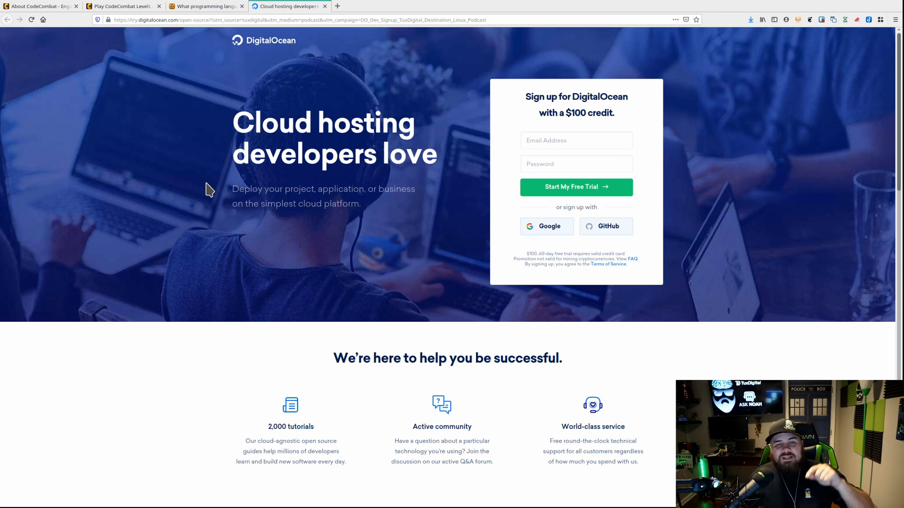
View the help article on available programming languages and start a help-article search.
click(204, 7)
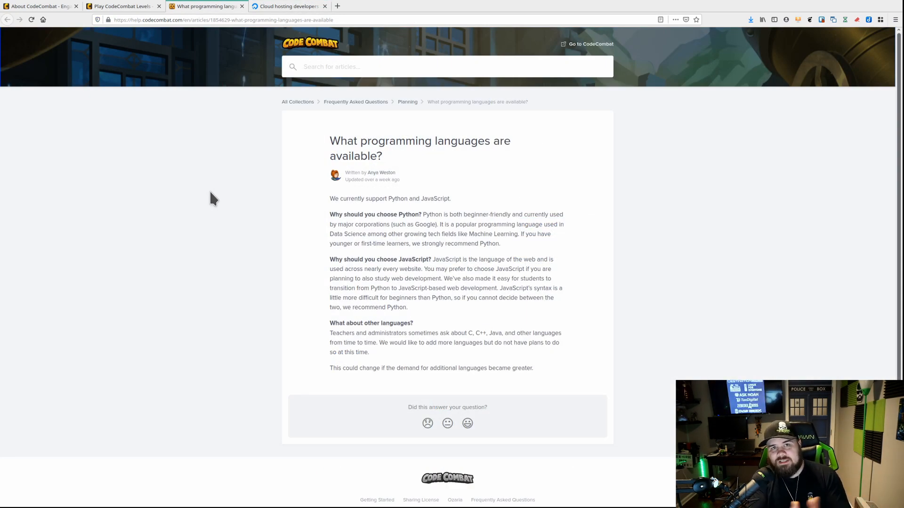
click(404, 65)
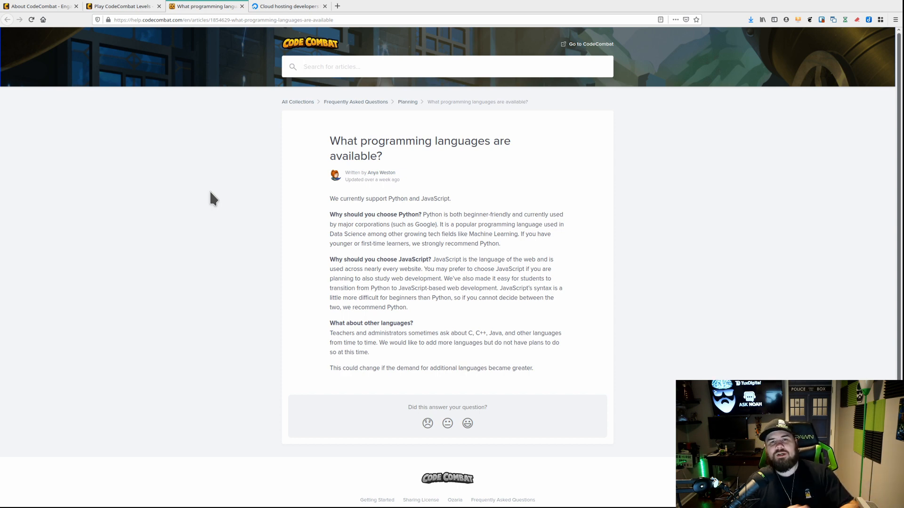
click(447, 66)
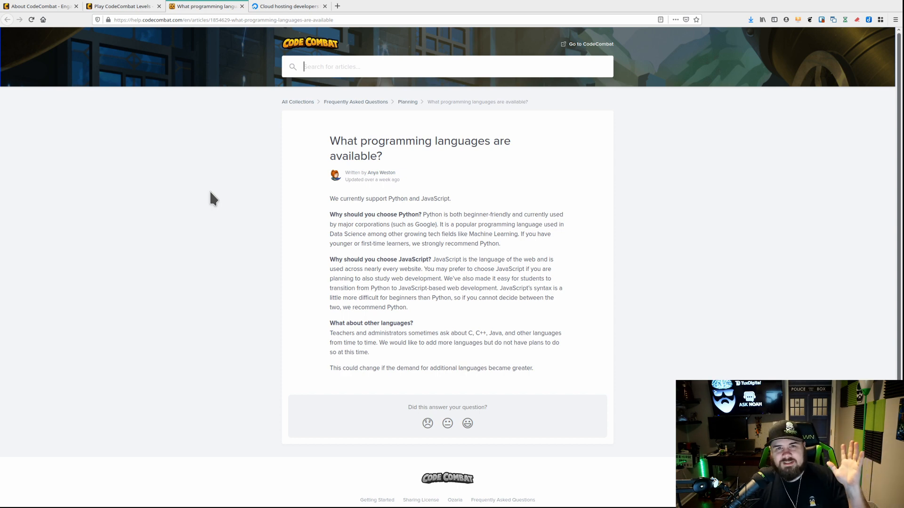